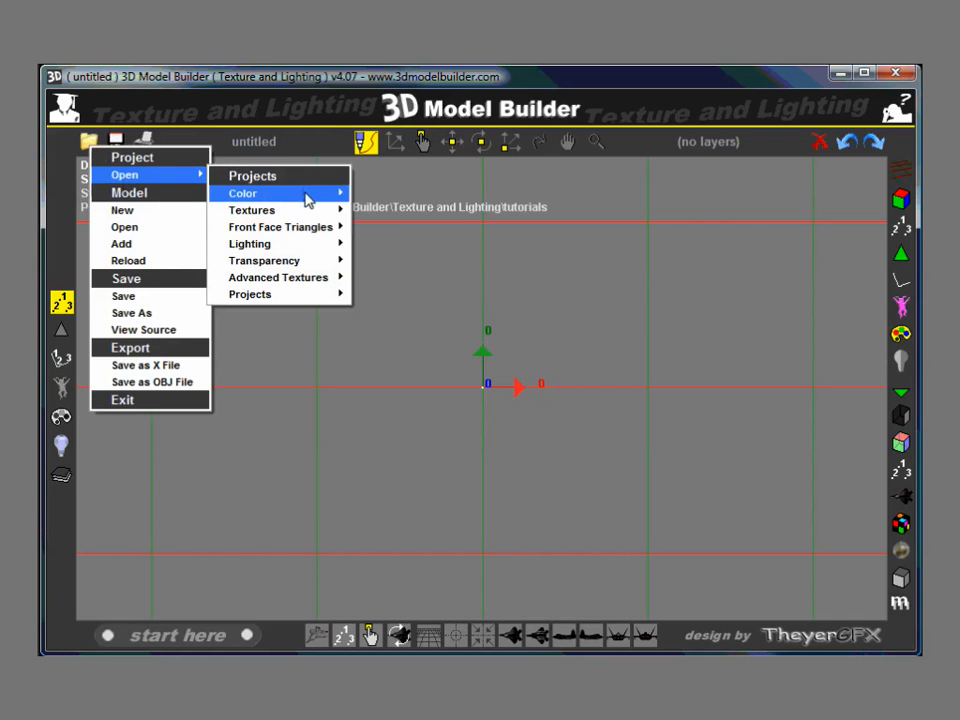
mouse_move(284, 276)
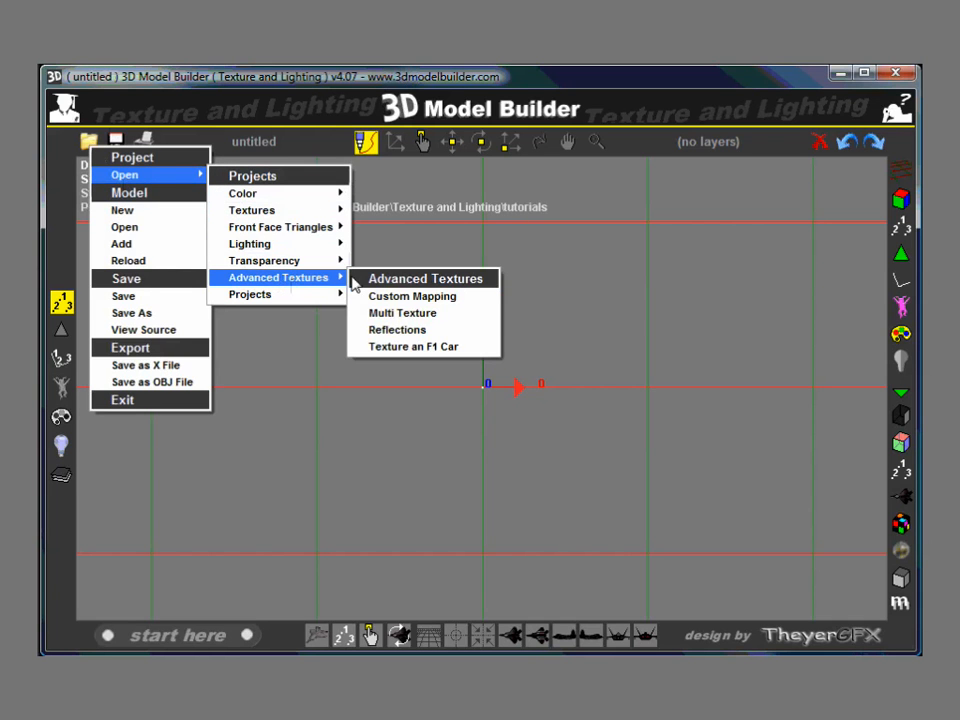
- Choose the Multi Texture tutorial from the Advanced Textures projects
left_click(402, 312)
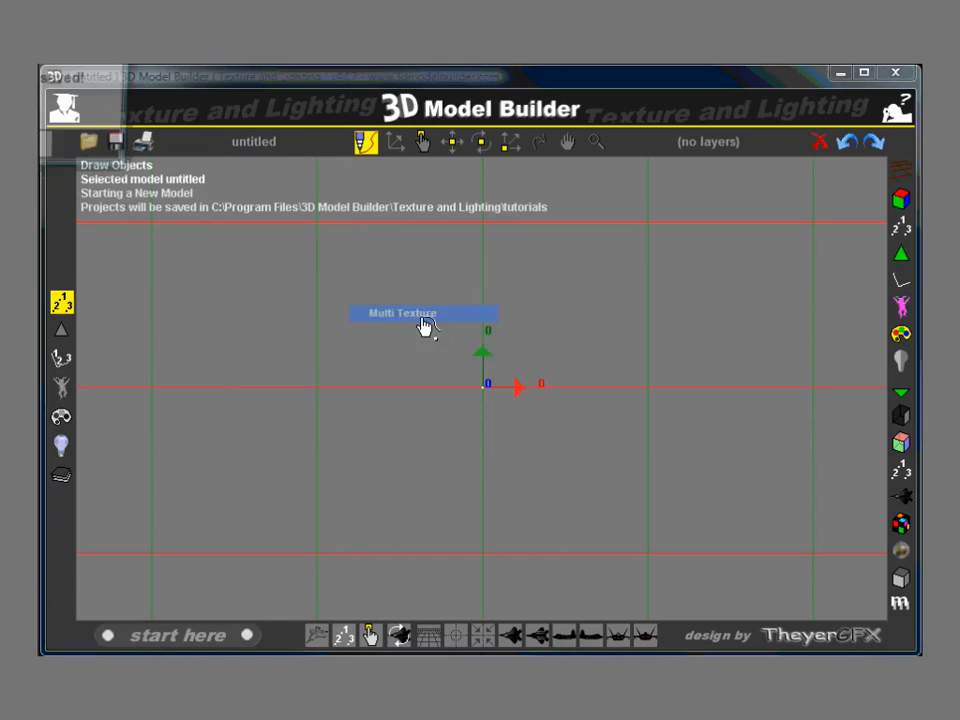
left_click(402, 312)
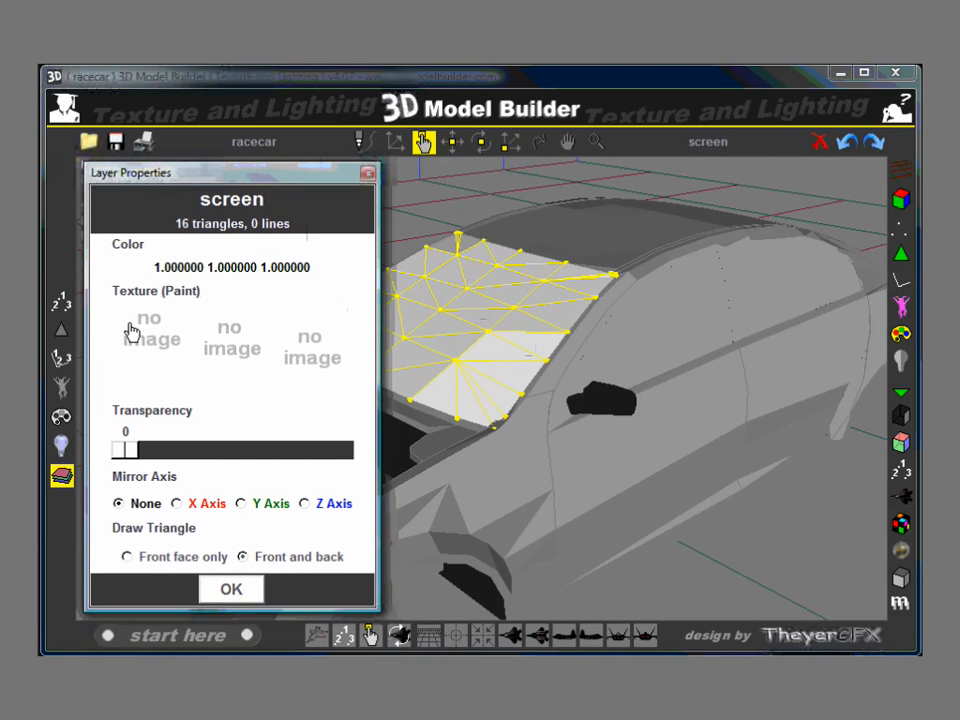
- Add screen1.tga as the windscreen's first texture and set Map Width To X Axis
left_click(148, 332)
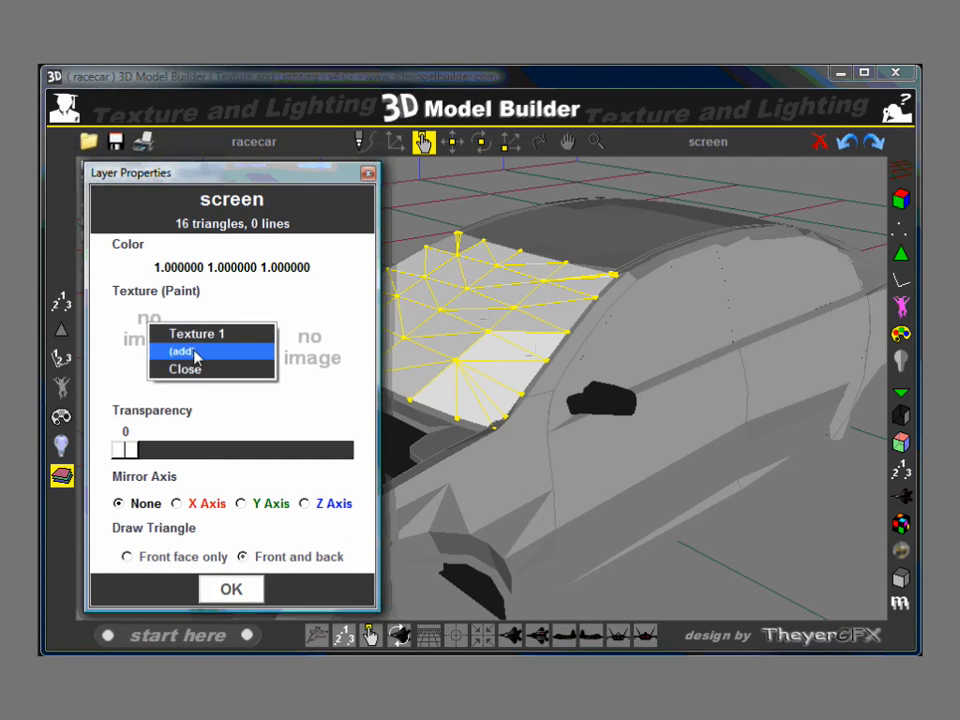
left_click(182, 352)
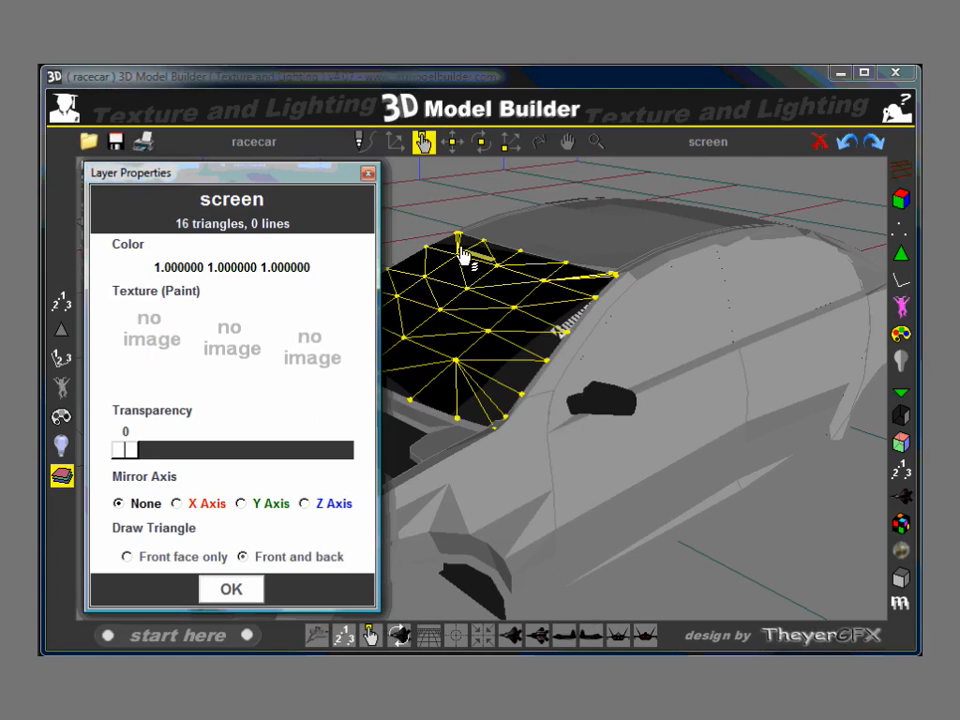
left_click(152, 336)
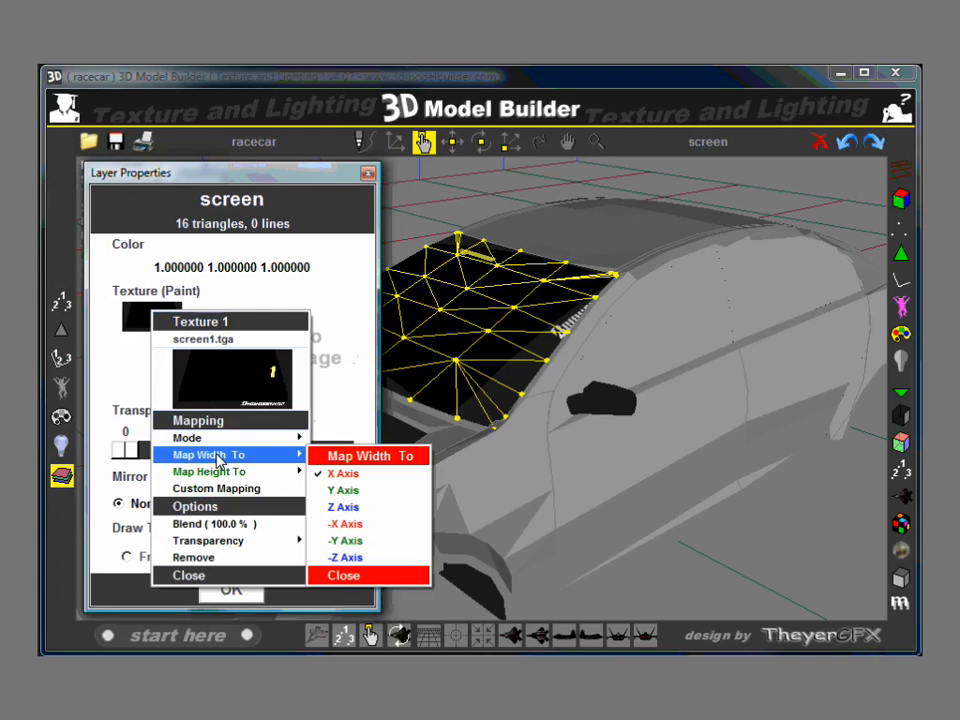
mouse_move(344, 490)
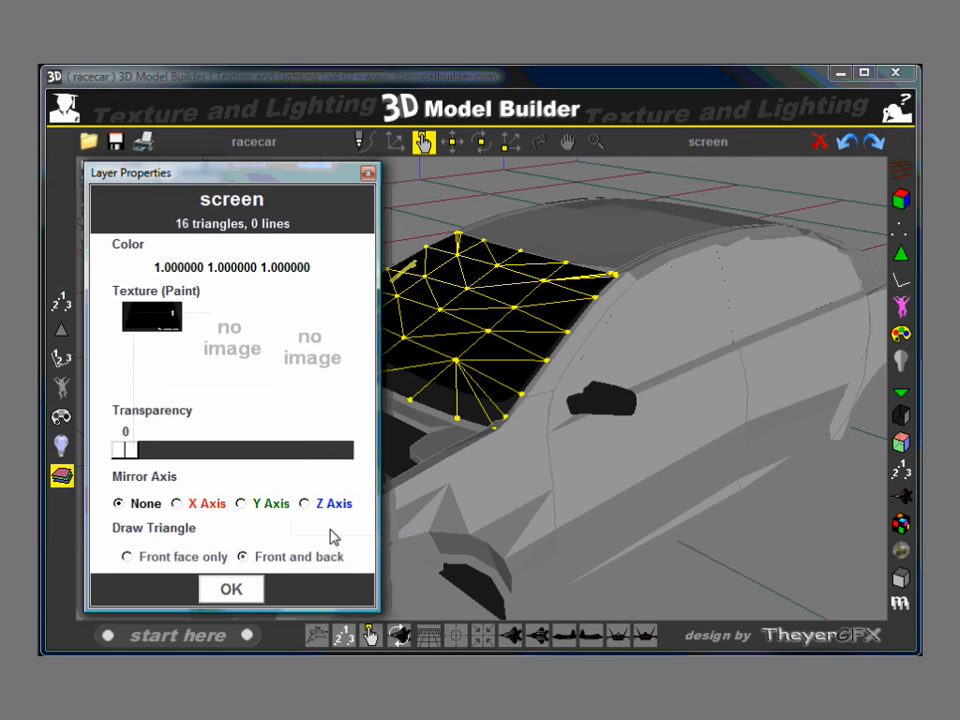
mouse_move(416, 296)
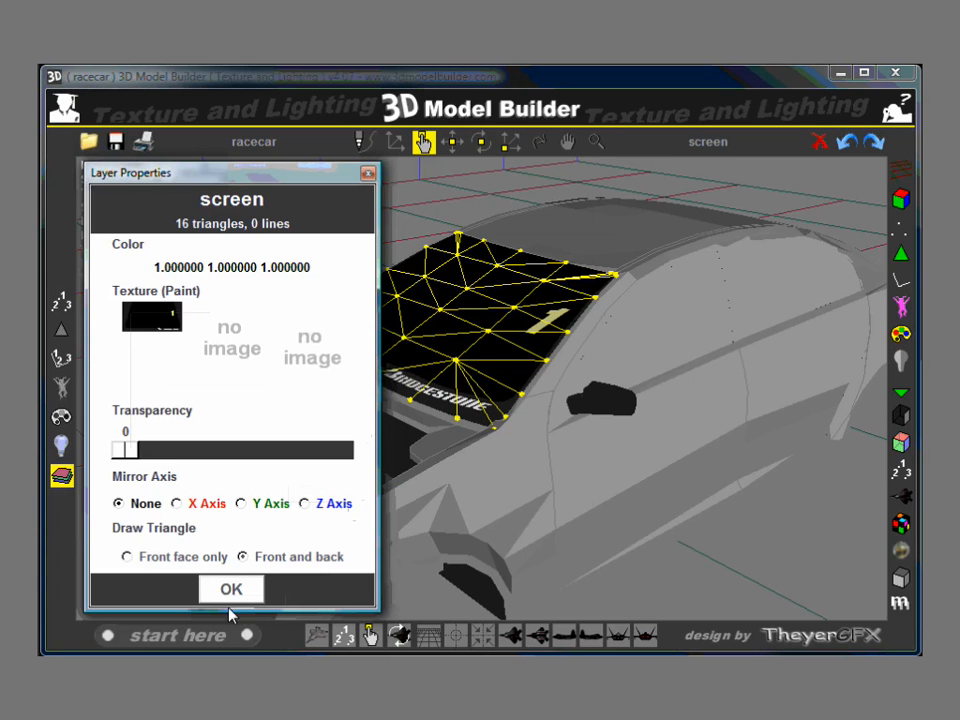
left_click(232, 588)
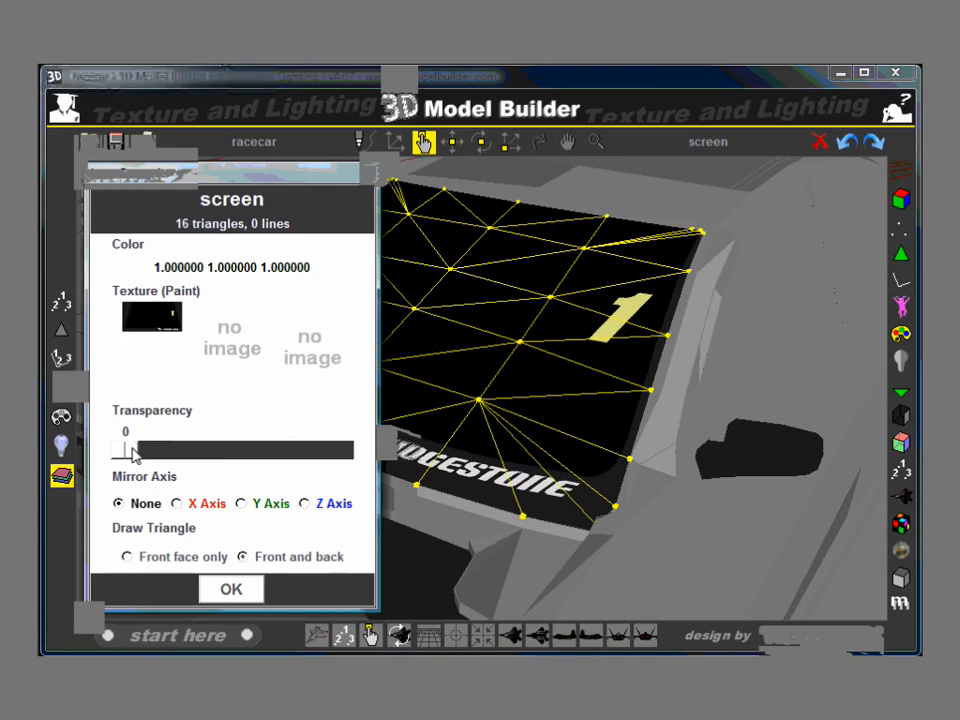
left_click_drag(136, 450, 220, 450)
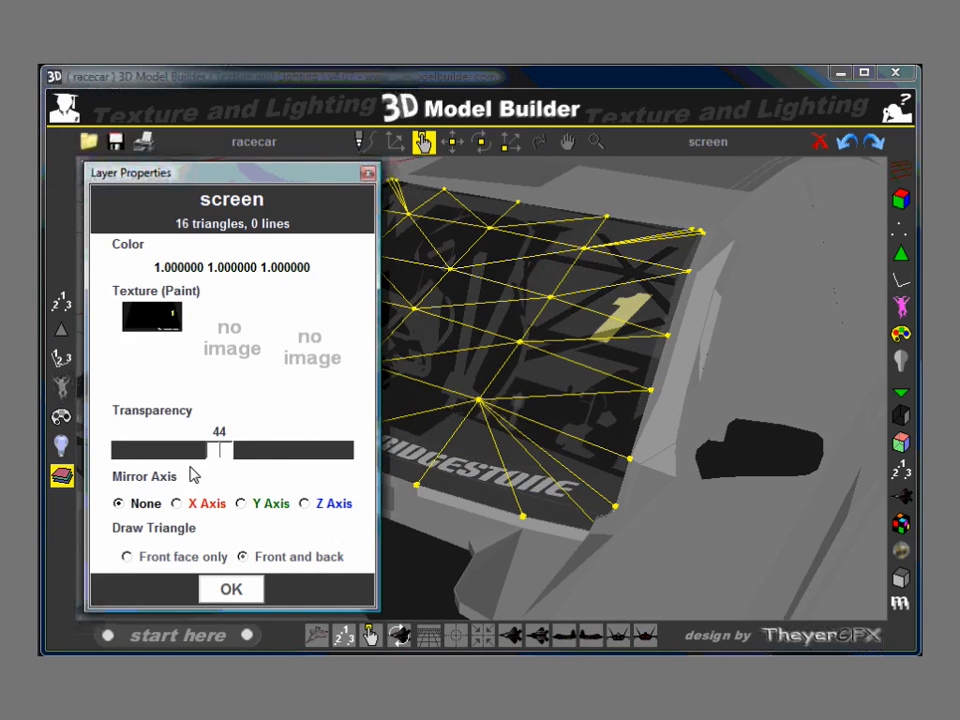
left_click_drag(220, 450, 232, 450)
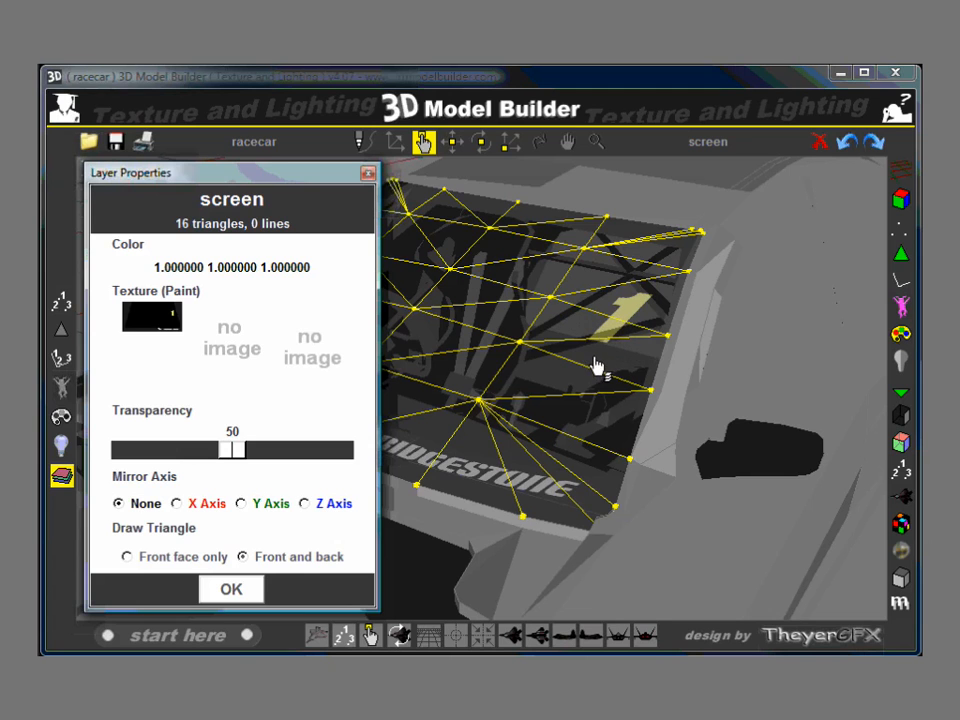
mouse_move(412, 428)
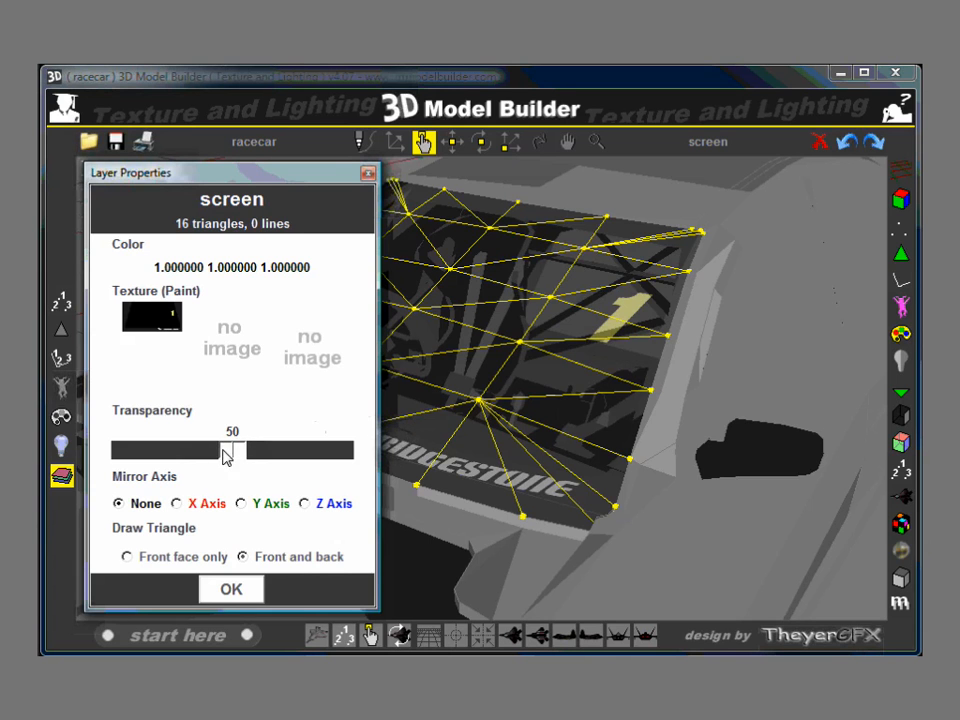
left_click_drag(224, 450, 118, 450)
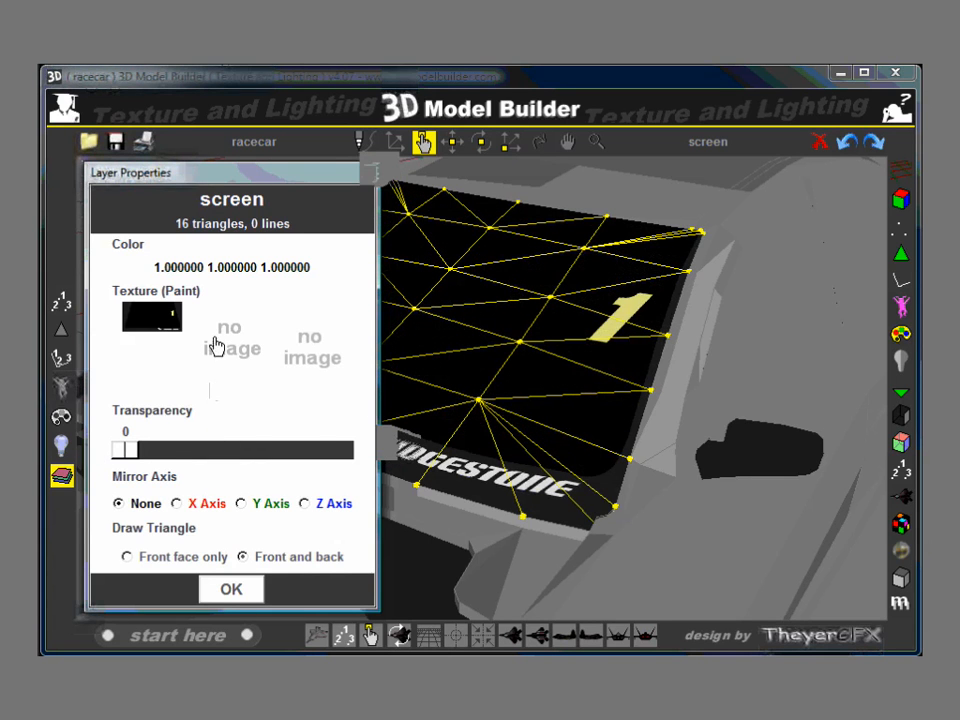
- Make black the invisible colour of Texture 1 so the interior shows through the decal
right_click(152, 316)
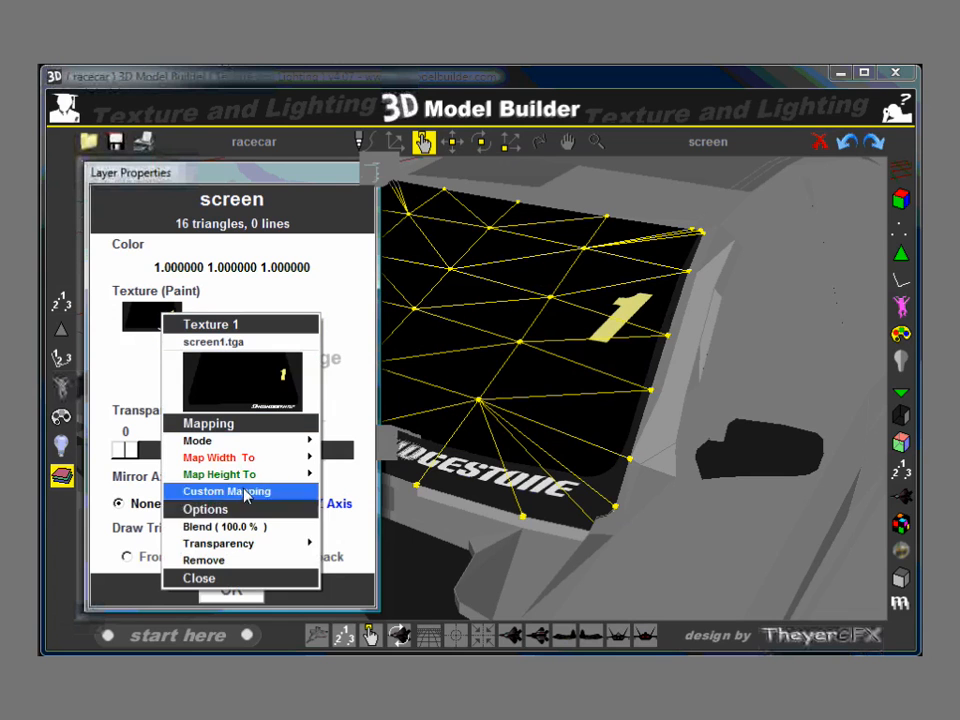
mouse_move(218, 544)
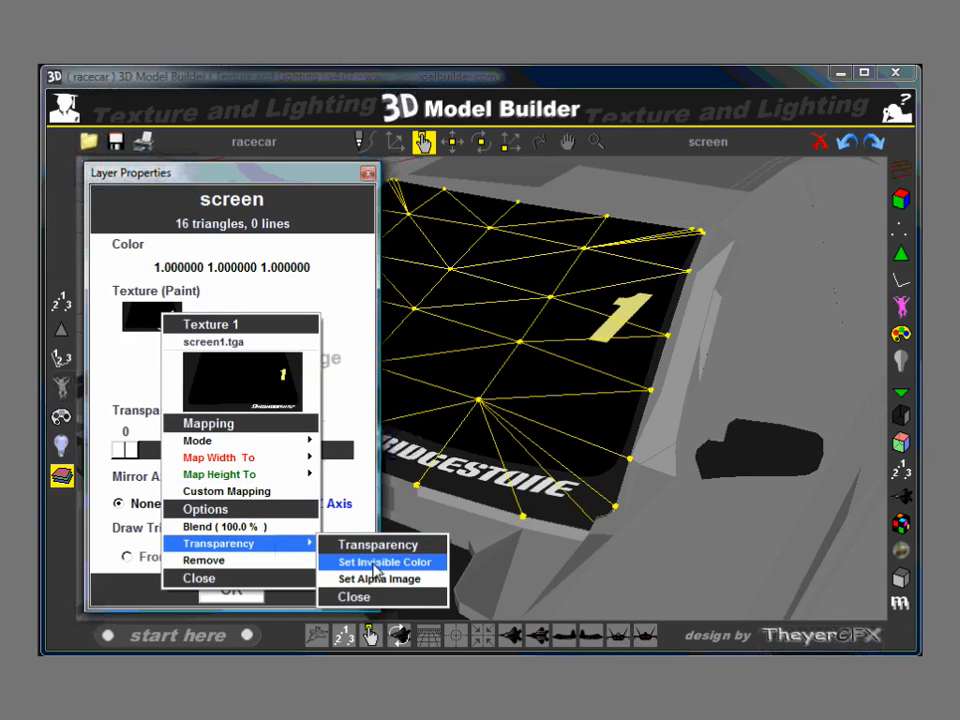
left_click(386, 560)
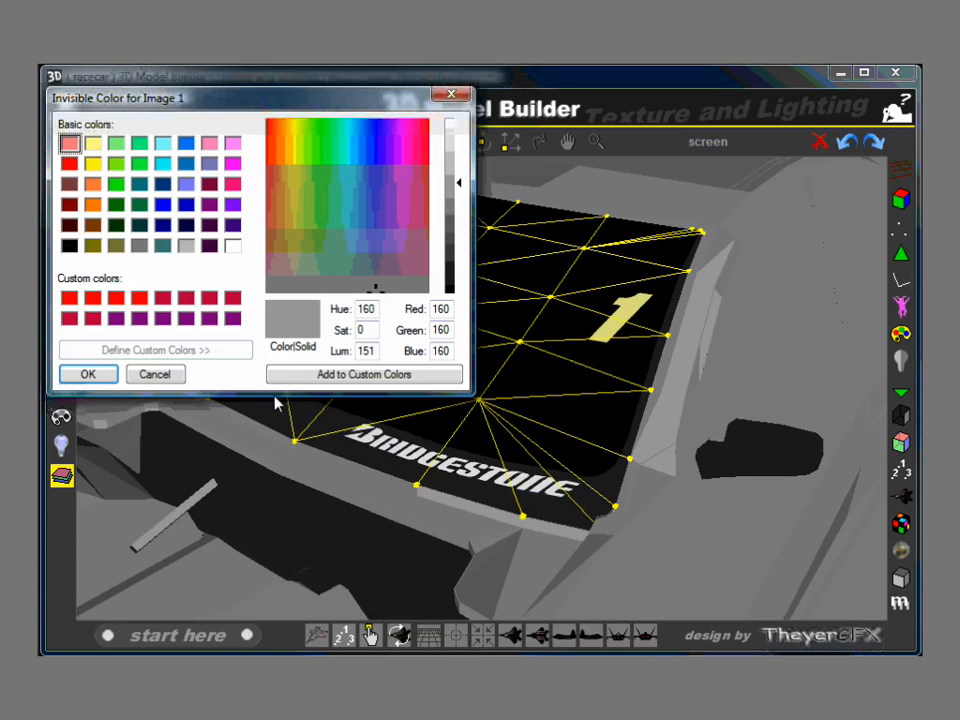
left_click(68, 244)
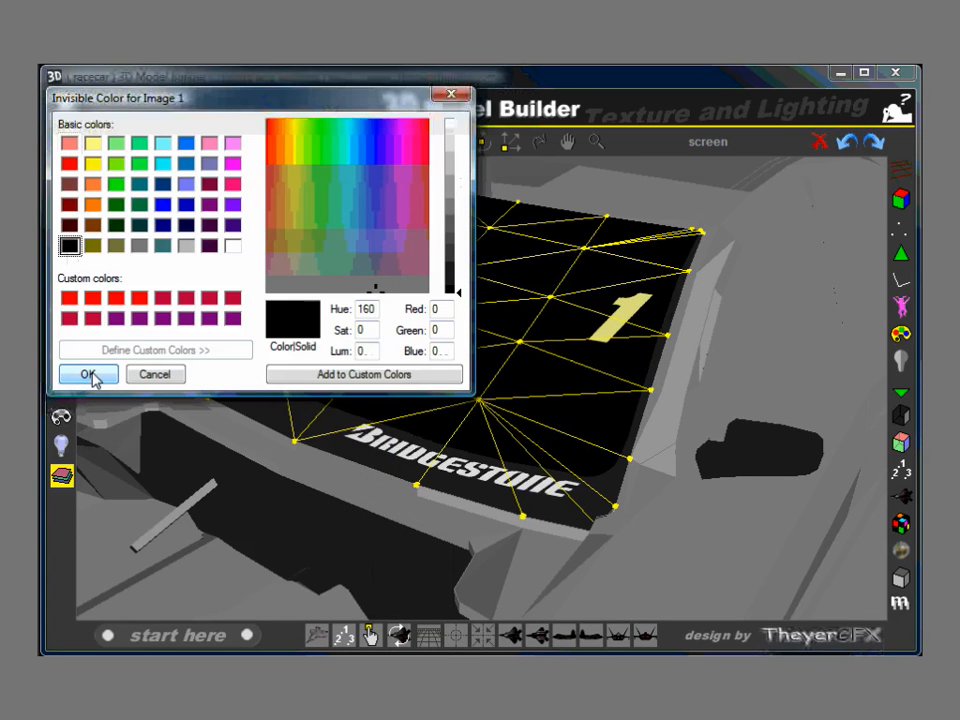
left_click(88, 374)
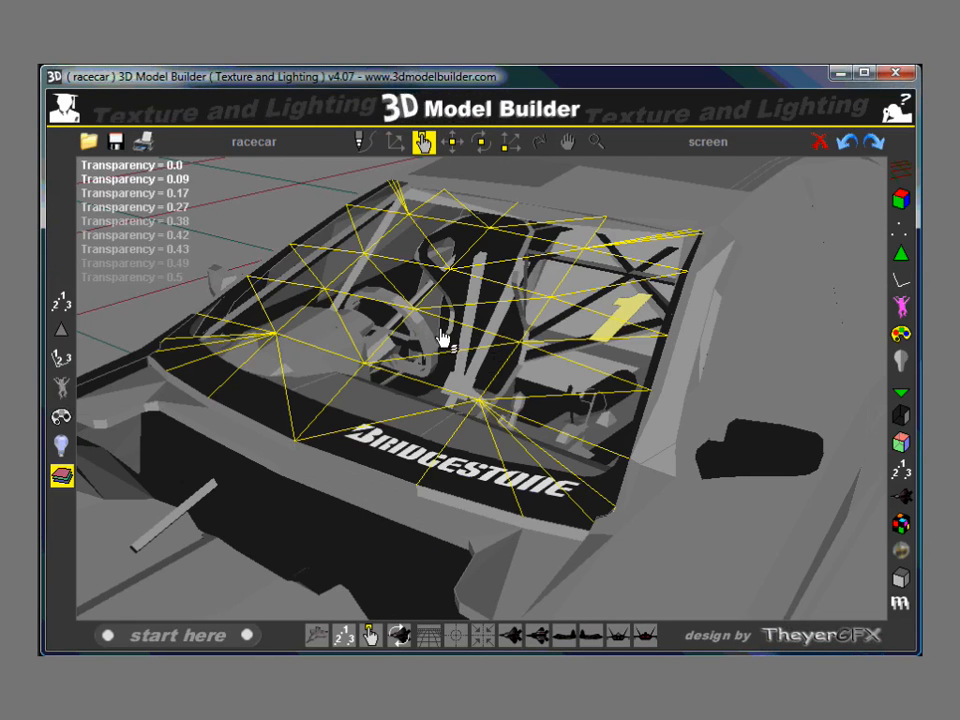
mouse_move(532, 348)
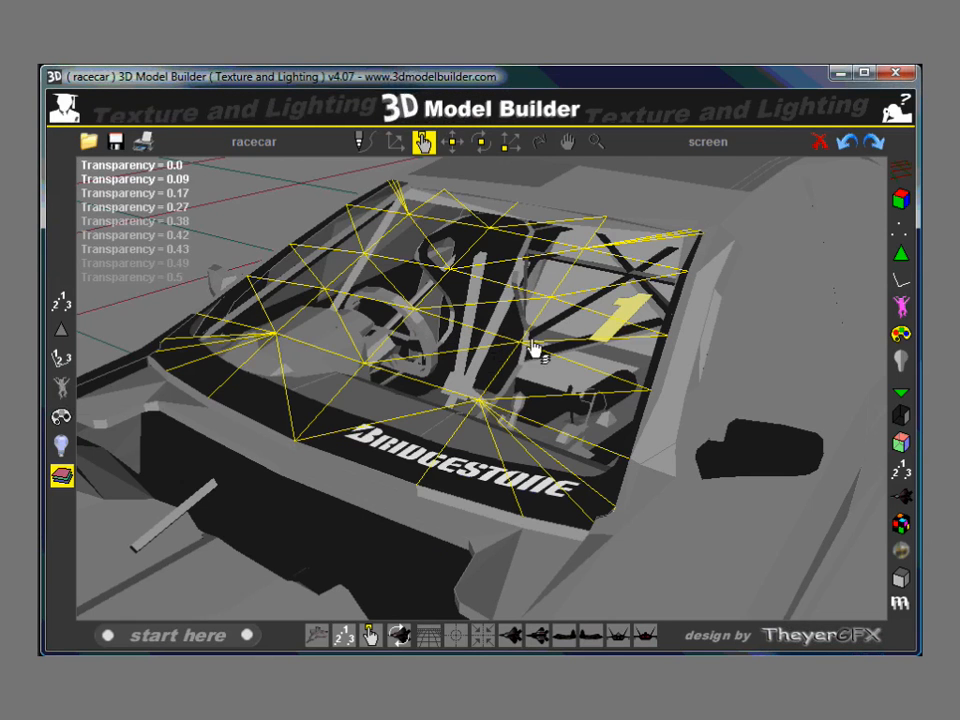
left_click(536, 144)
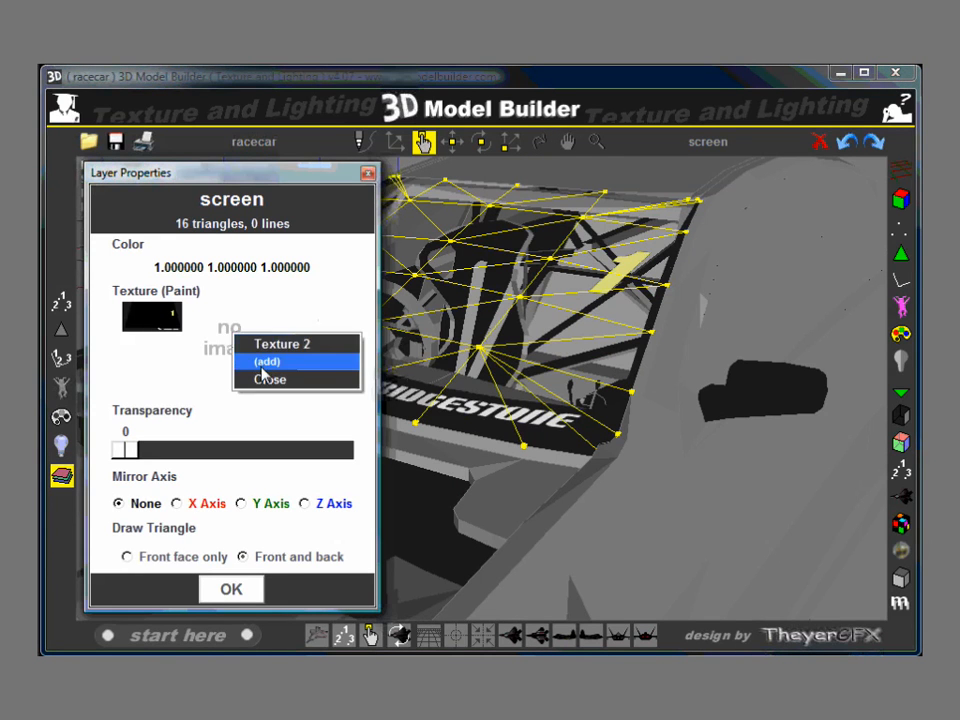
- Add screen2.tga as Texture 2, map its height to the Y axis, black as invisible colour
left_click(268, 360)
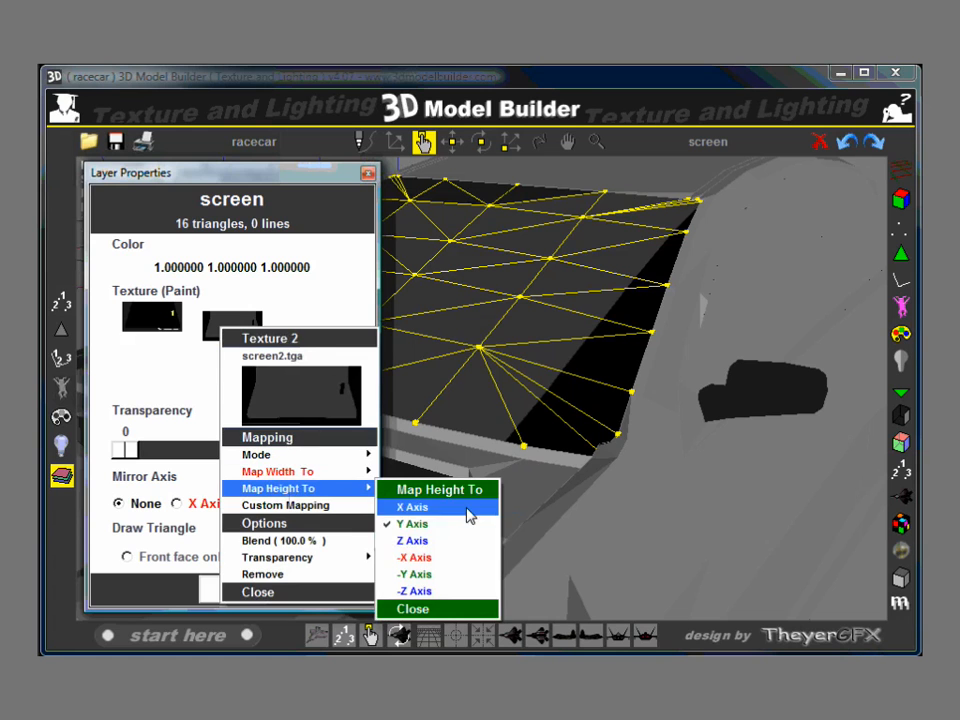
left_click(408, 508)
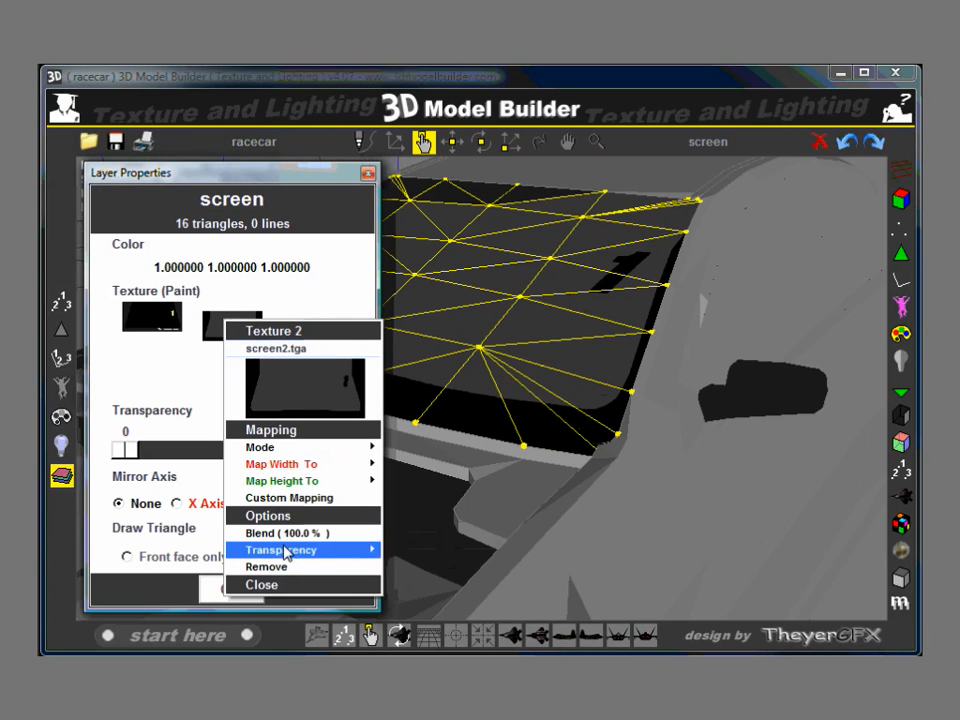
left_click(284, 550)
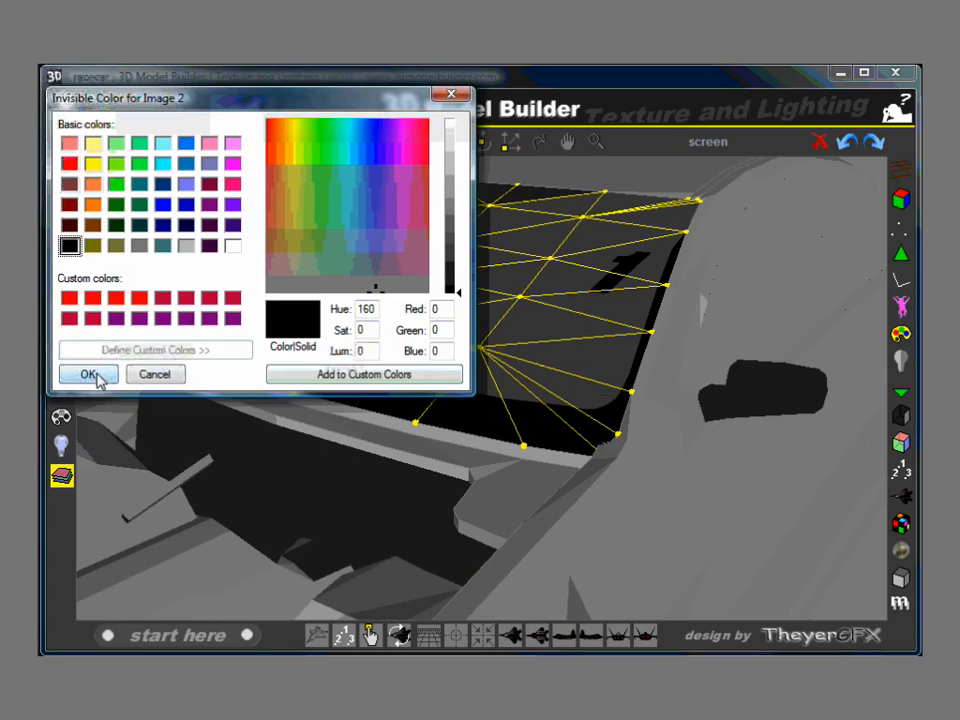
left_click(88, 374)
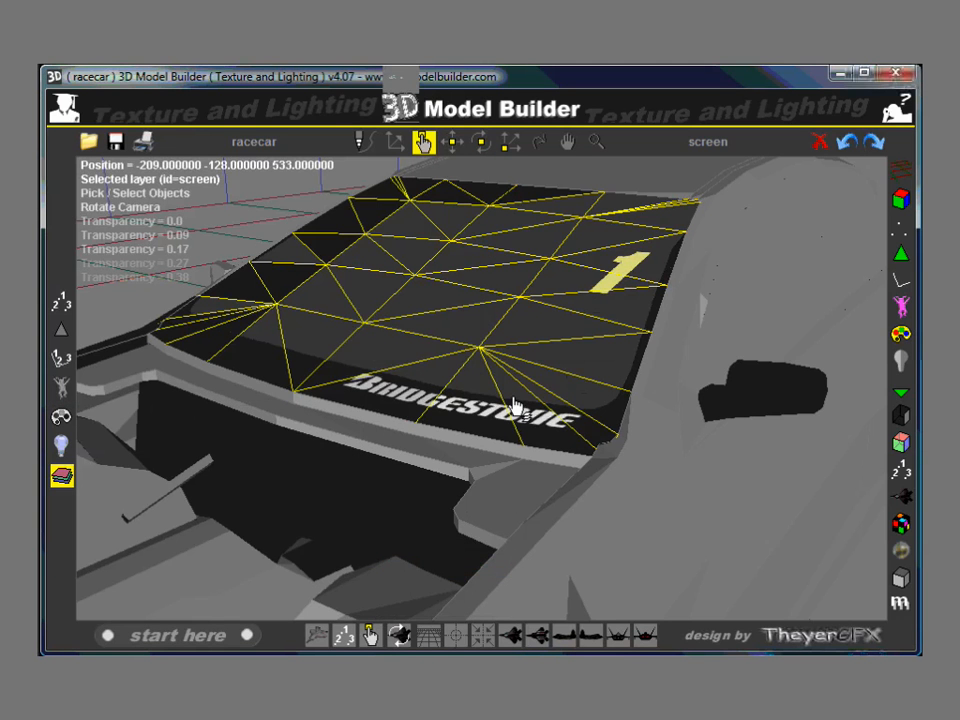
mouse_move(454, 288)
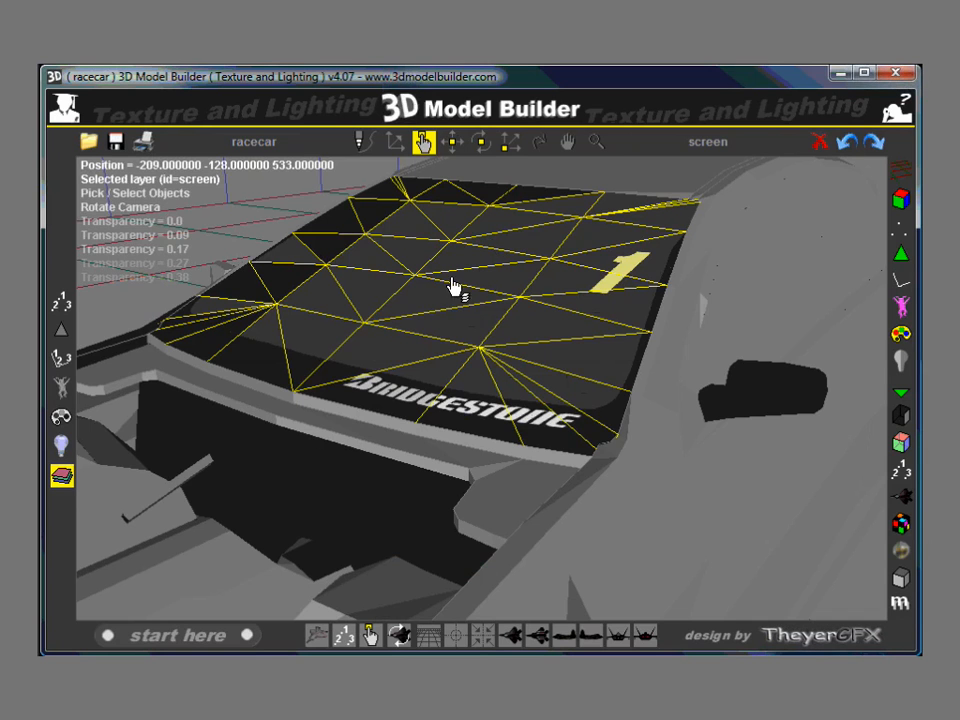
mouse_move(468, 268)
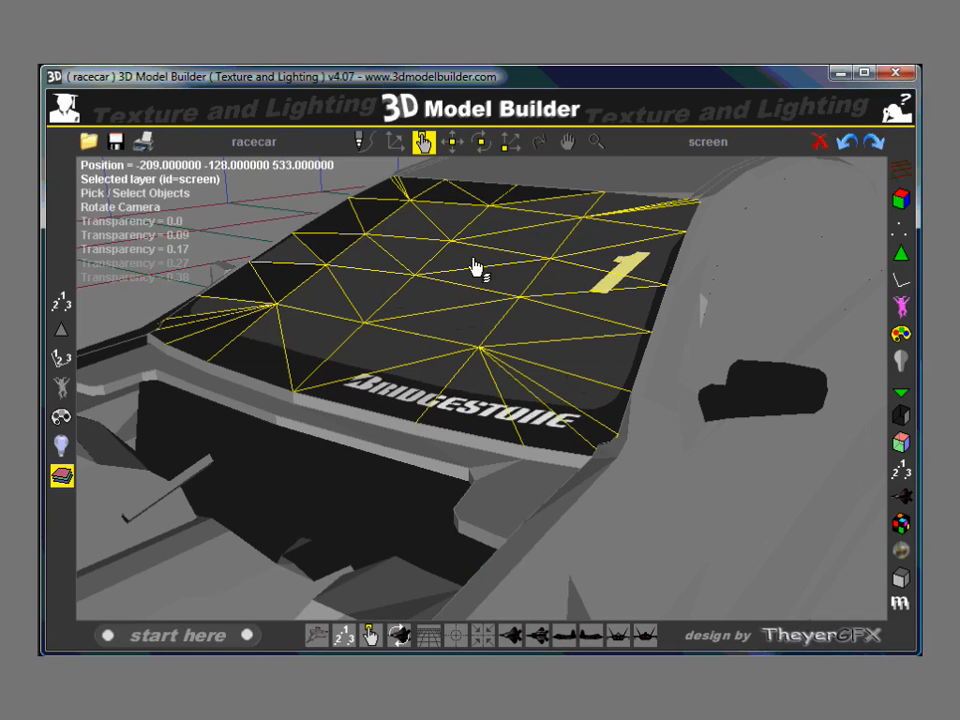
mouse_move(520, 288)
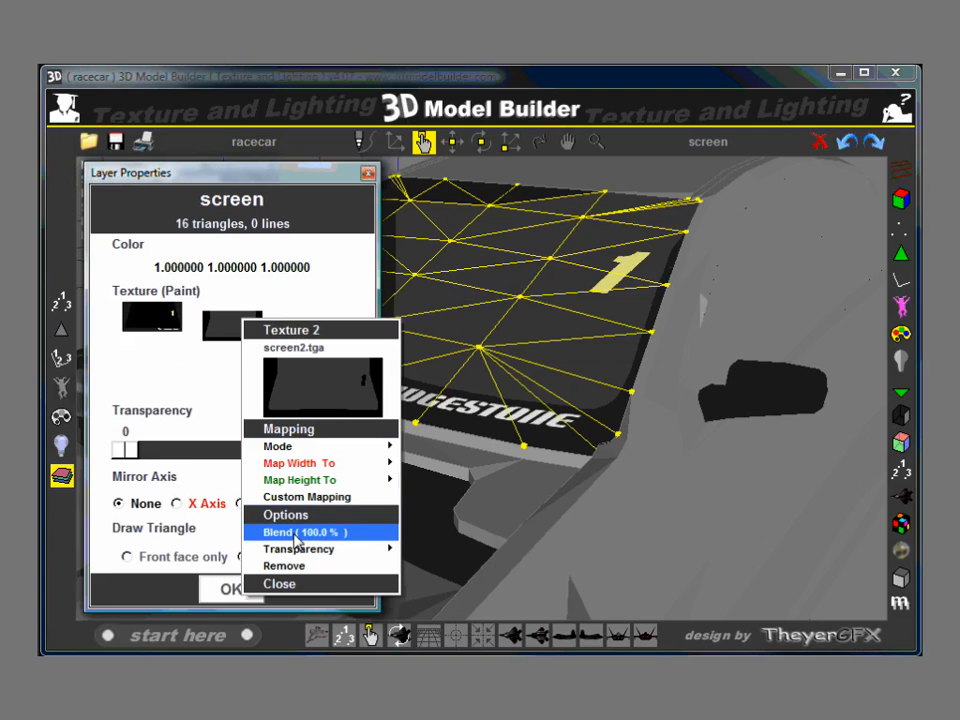
- Try several blending factors for Texture 2 and settle on 80
left_click(292, 532)
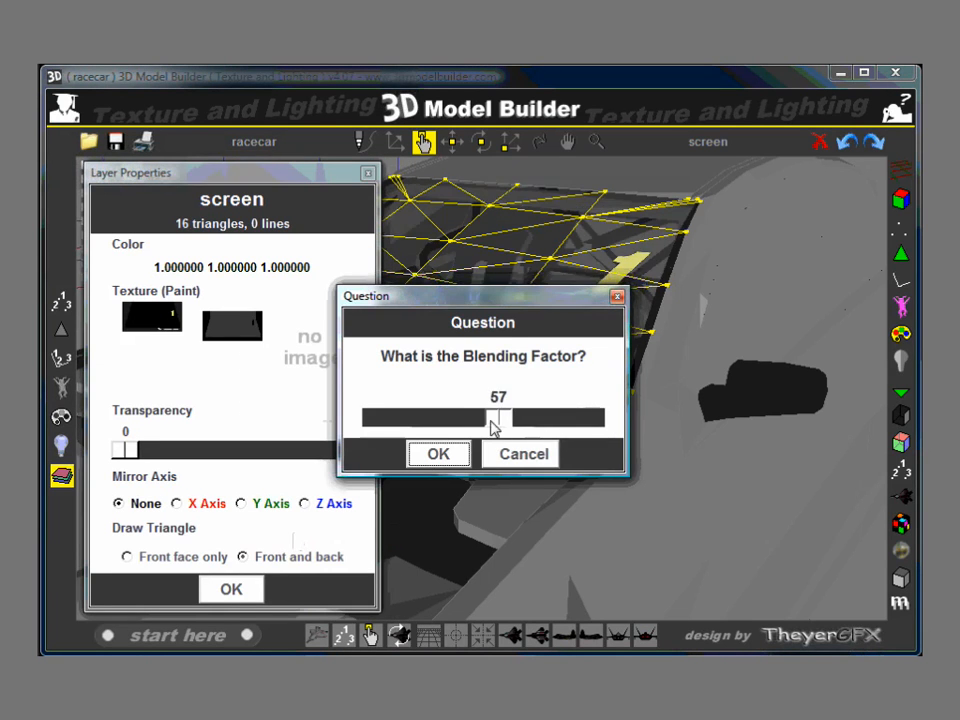
left_click_drag(496, 418, 532, 418)
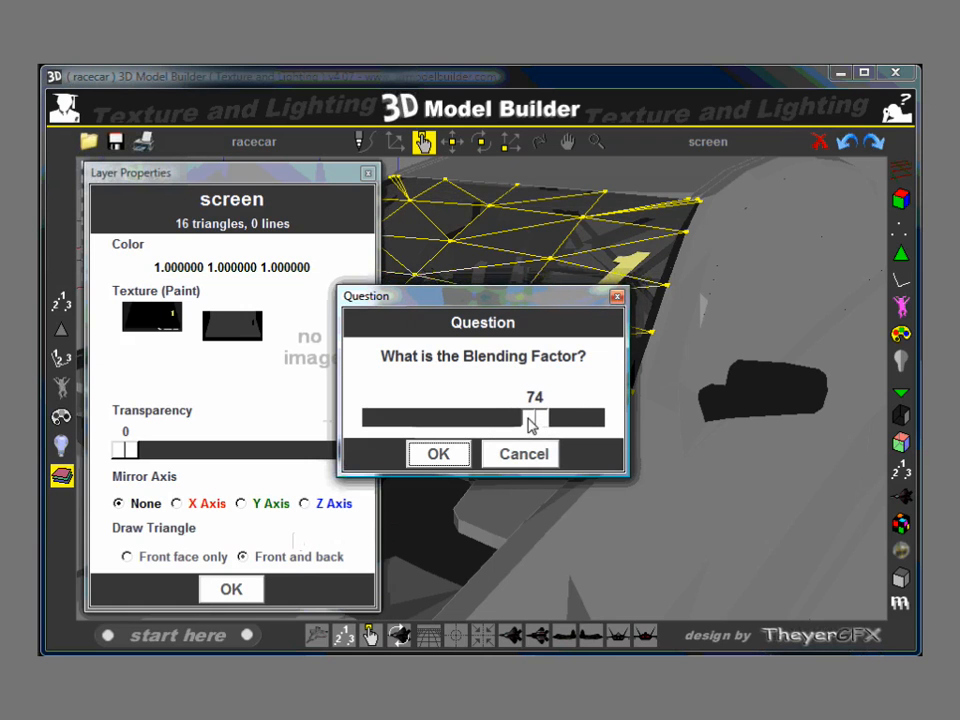
left_click_drag(536, 418, 520, 418)
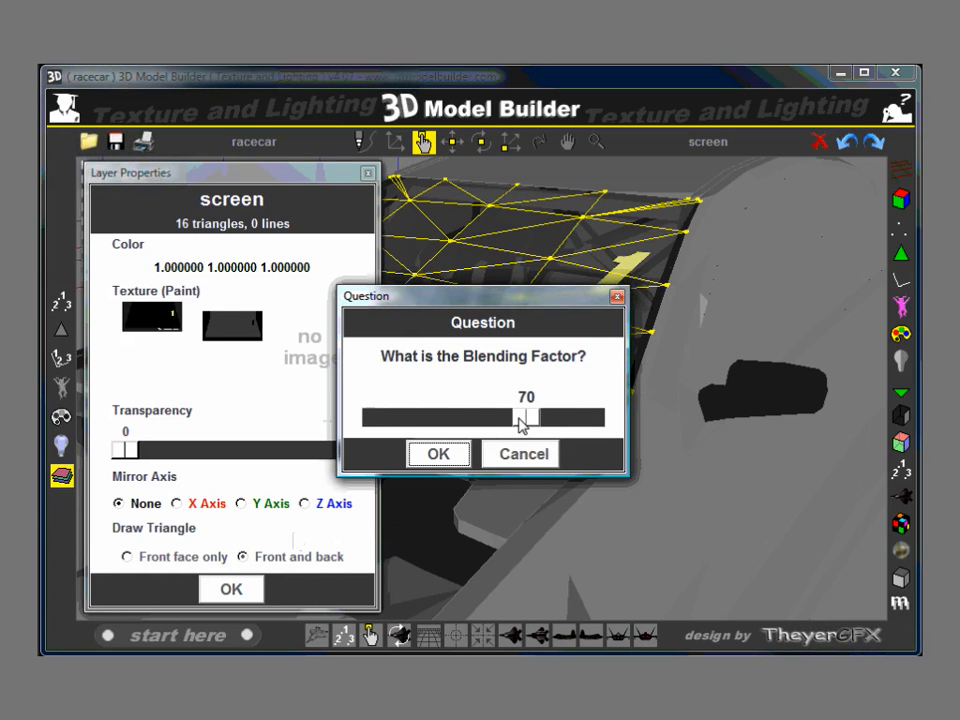
left_click_drag(520, 418, 376, 418)
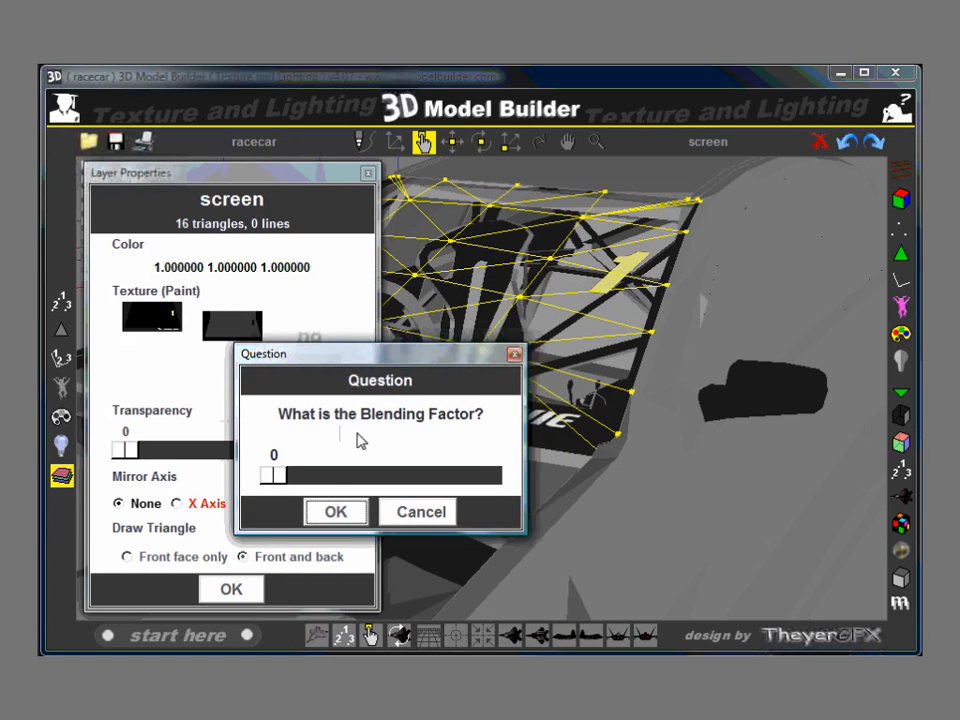
left_click_drag(274, 476, 486, 476)
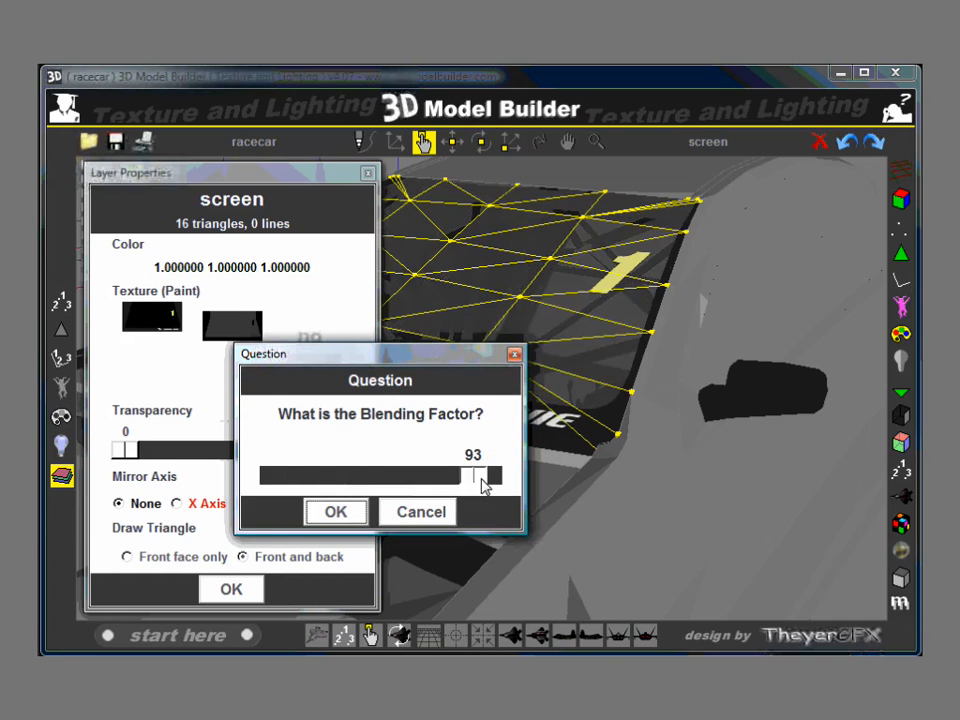
left_click_drag(480, 476, 490, 476)
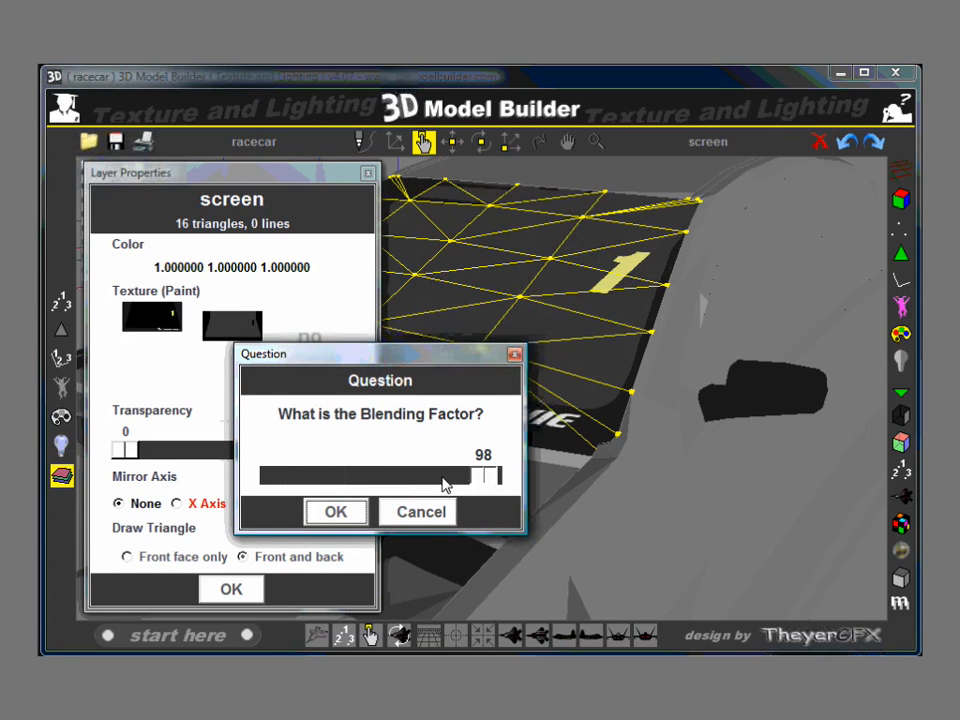
left_click_drag(490, 476, 400, 476)
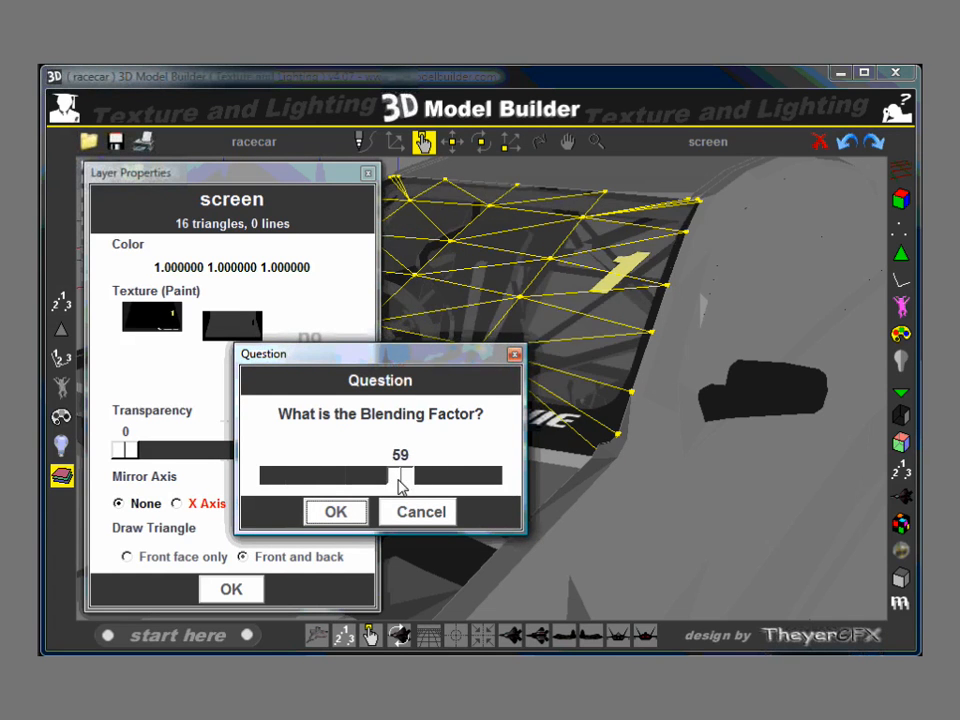
left_click_drag(400, 474, 380, 474)
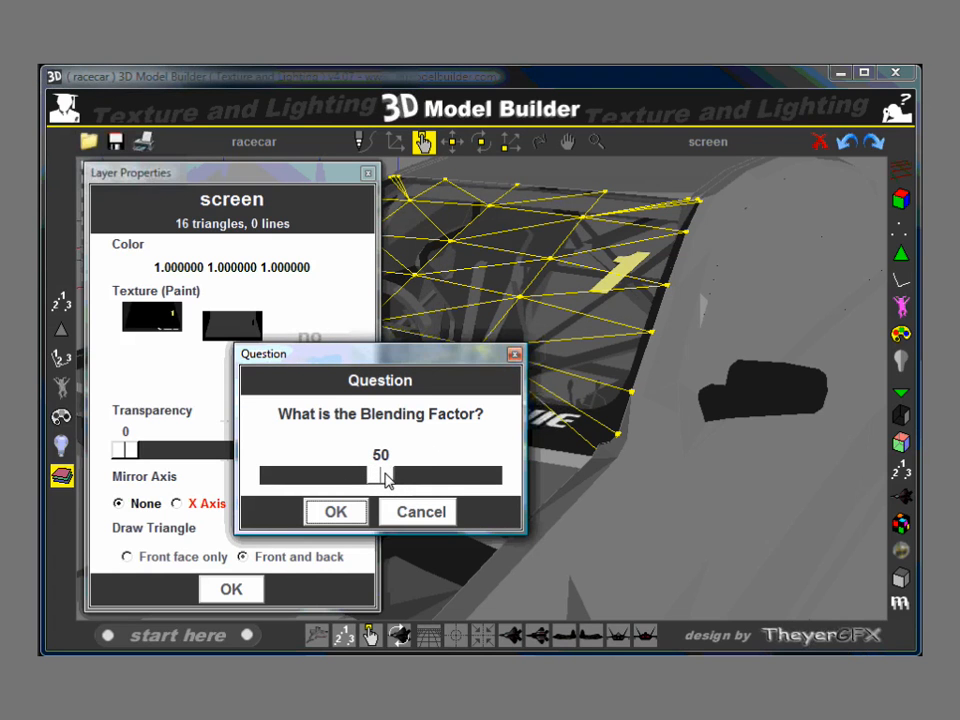
left_click_drag(380, 476, 424, 476)
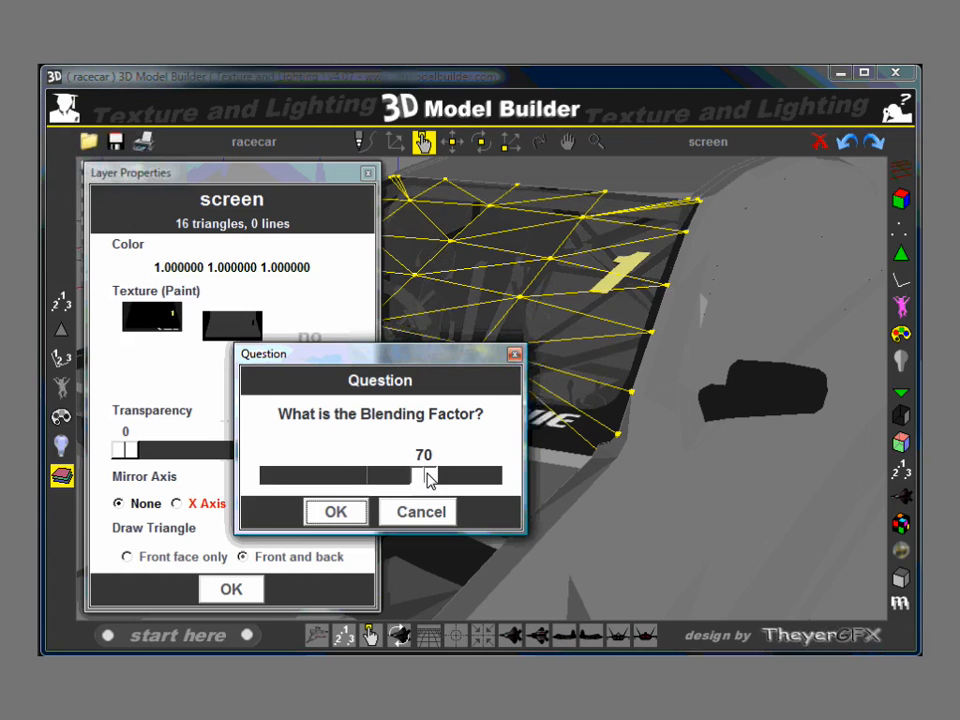
left_click_drag(420, 476, 450, 476)
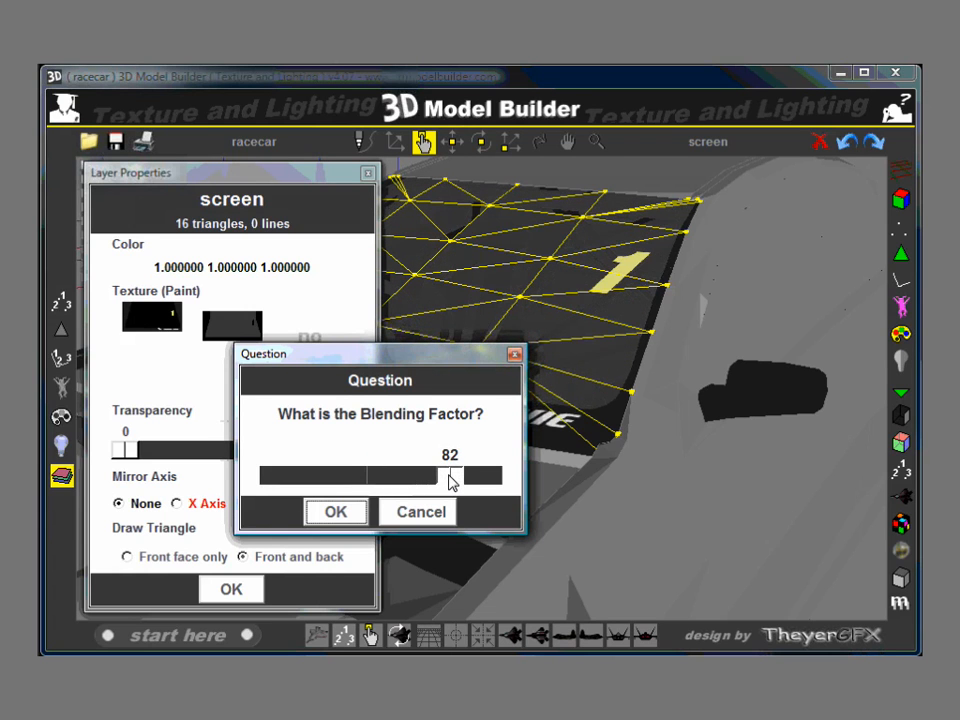
left_click_drag(450, 476, 436, 476)
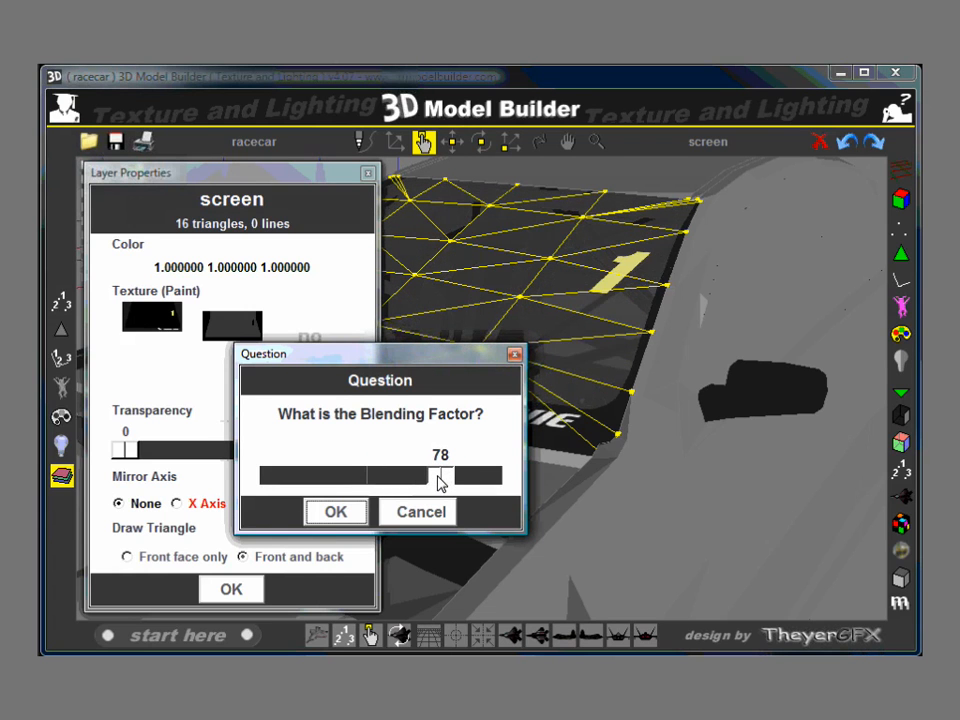
left_click_drag(436, 476, 448, 476)
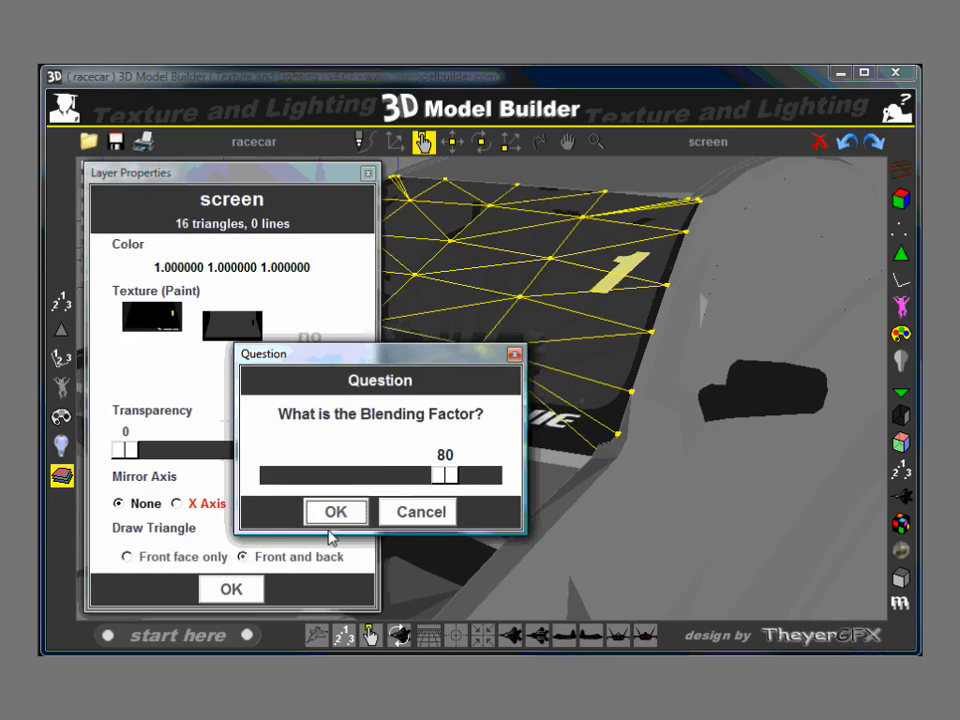
left_click(336, 512)
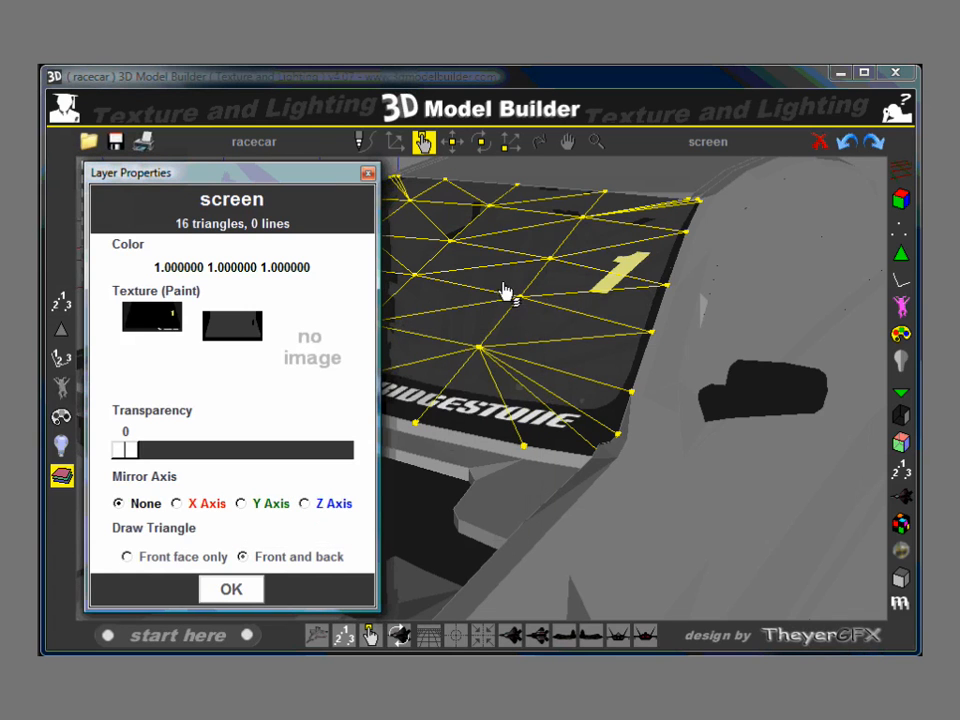
mouse_move(478, 308)
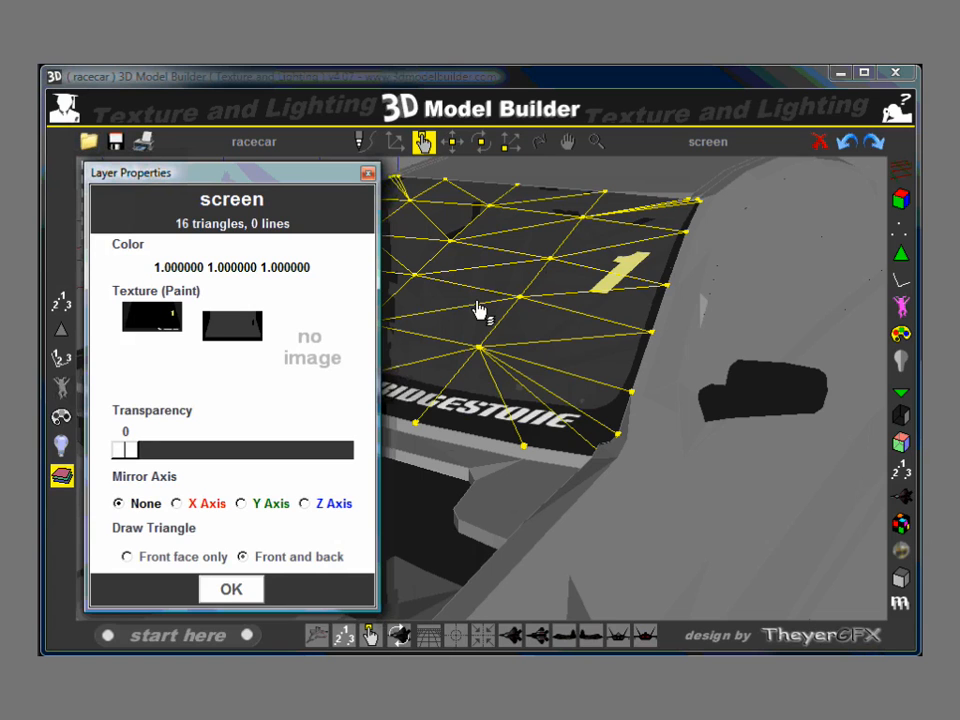
mouse_move(520, 278)
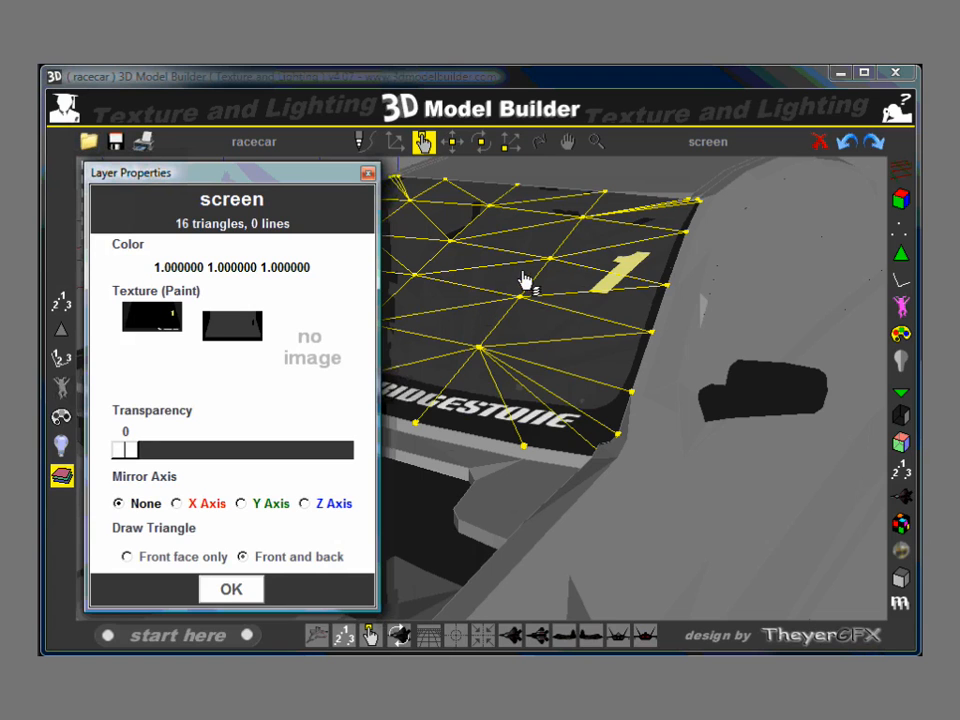
mouse_move(518, 310)
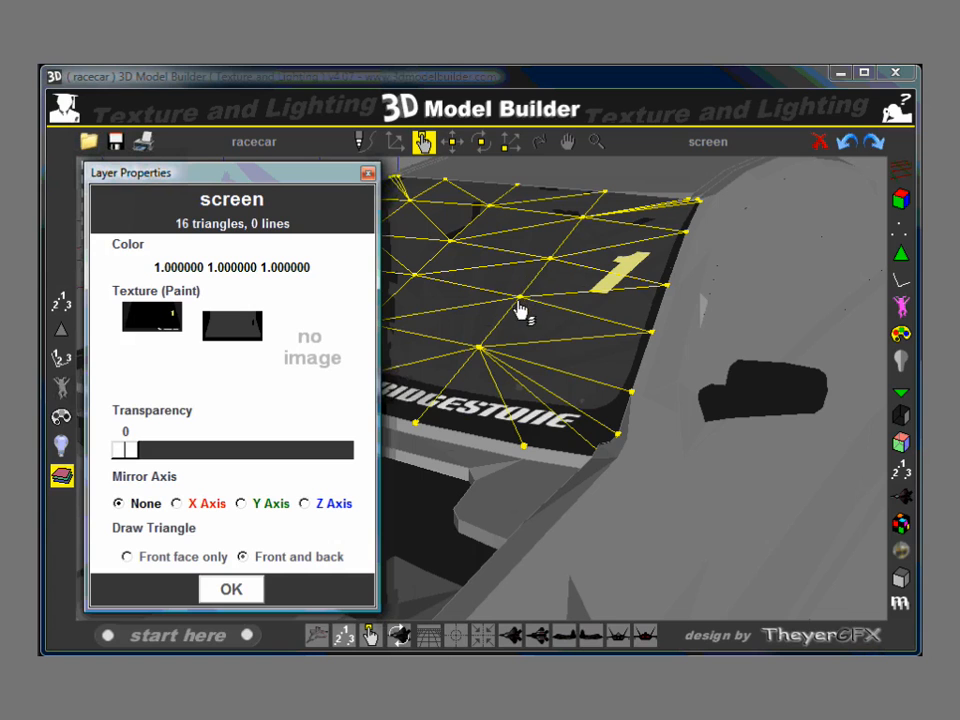
mouse_move(422, 332)
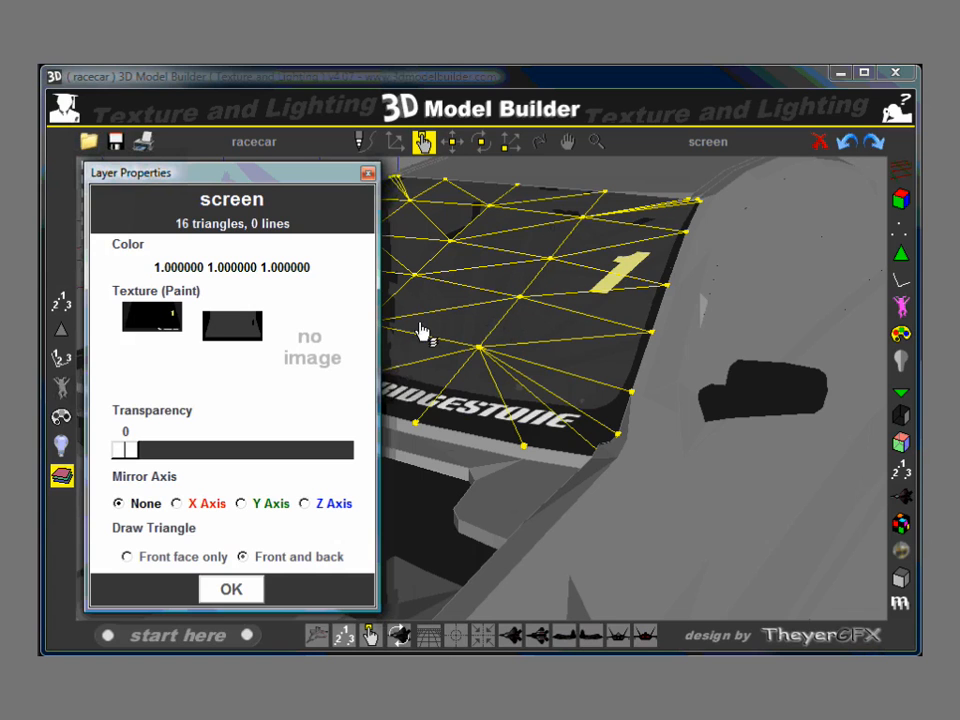
mouse_move(316, 356)
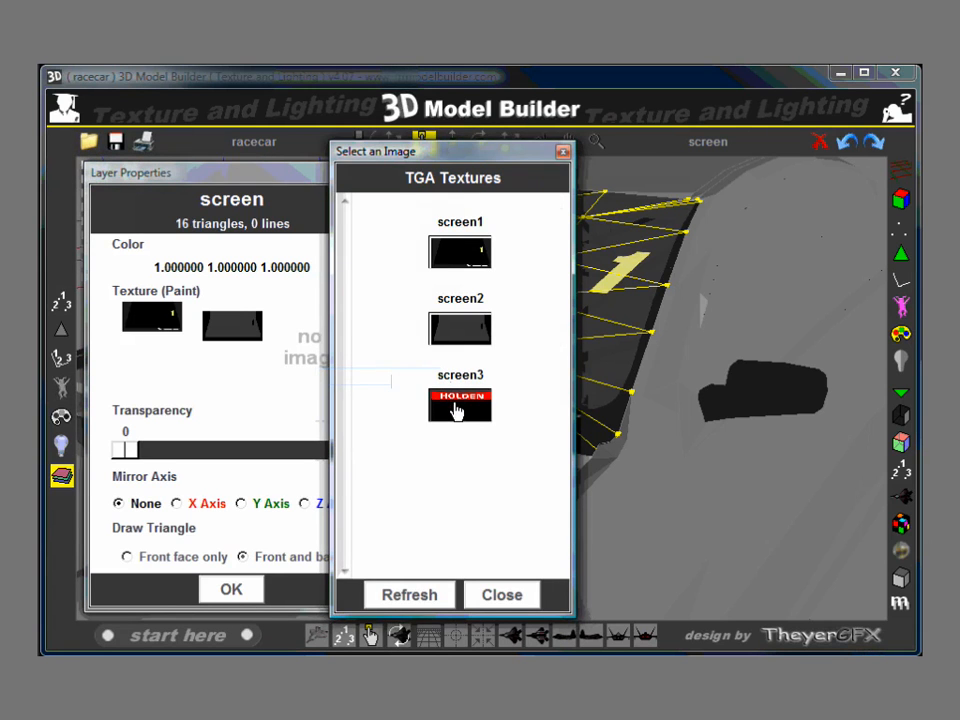
- Load screen3.tga as Texture 3 and set Map Height To so HOLDEN runs along the top
left_click(460, 404)
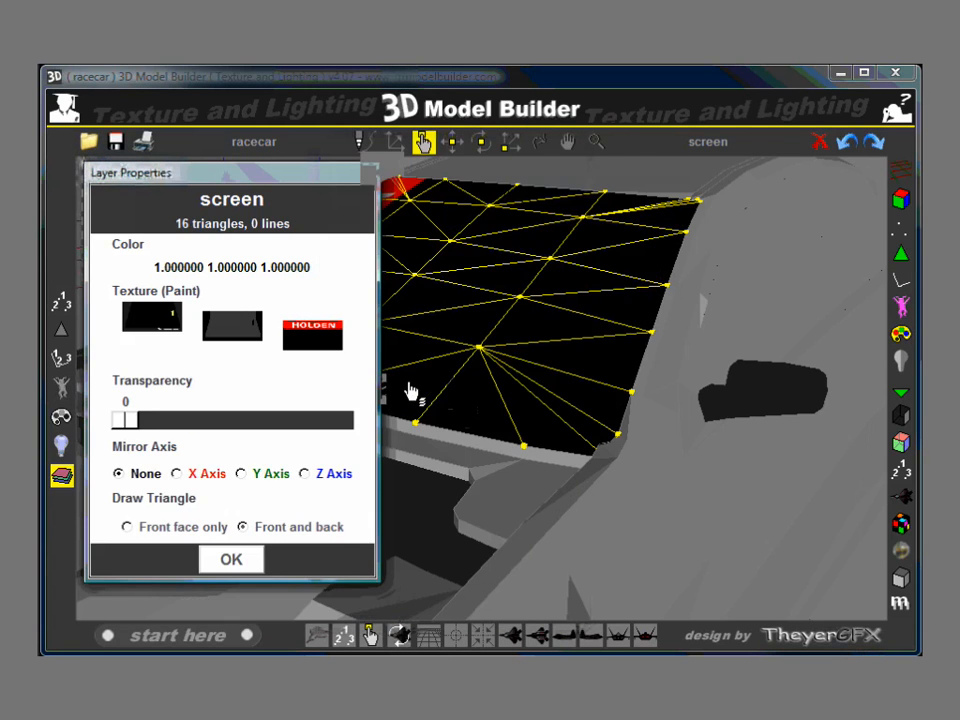
right_click(312, 332)
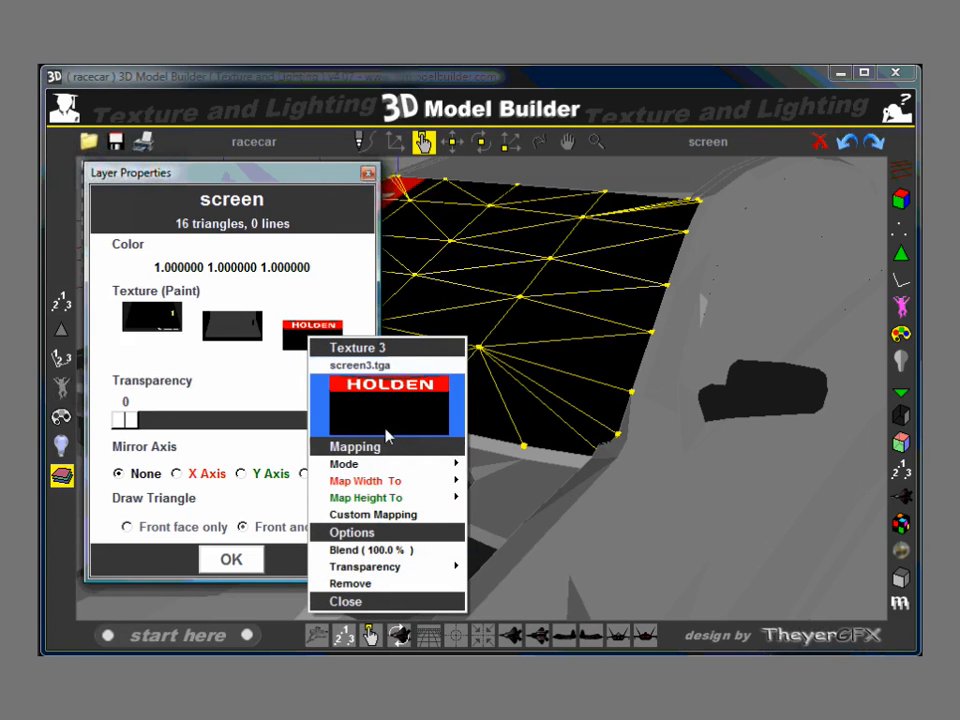
mouse_move(364, 480)
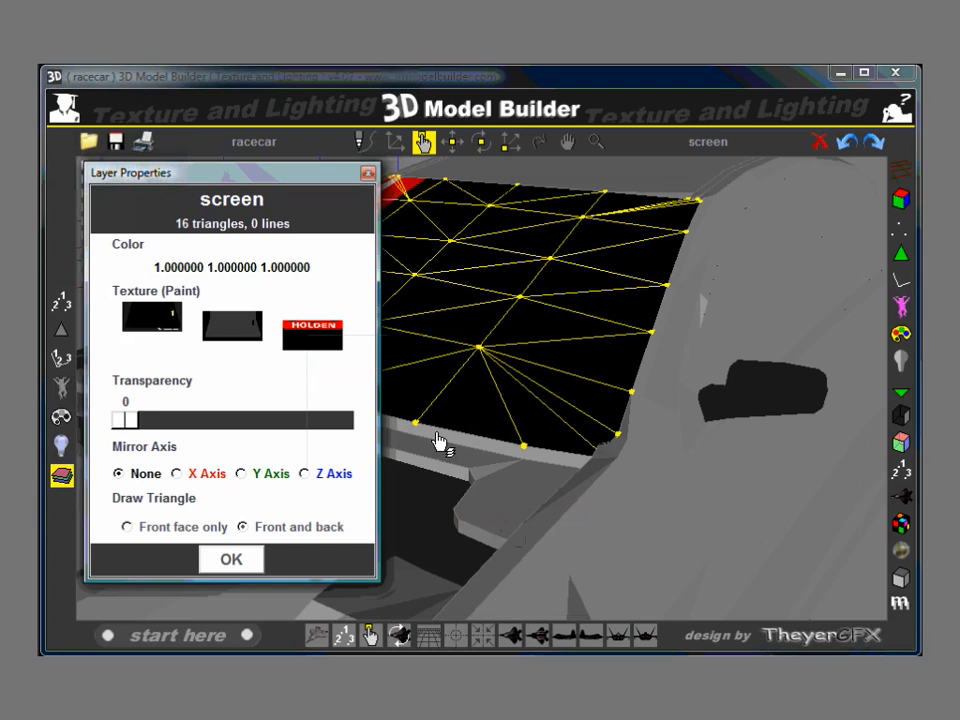
right_click(312, 330)
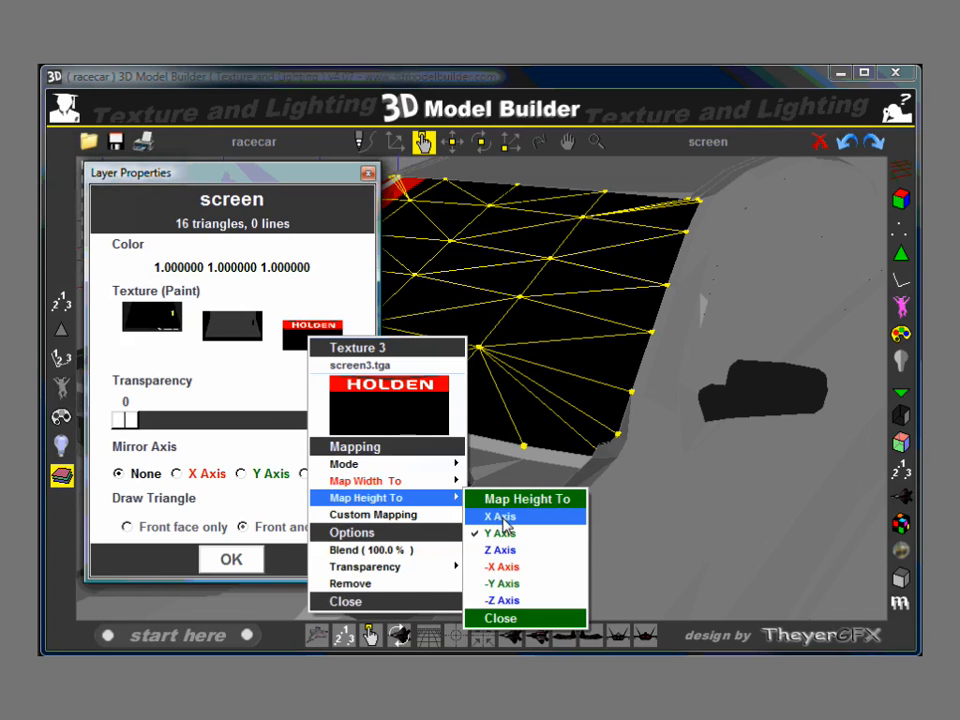
left_click(500, 516)
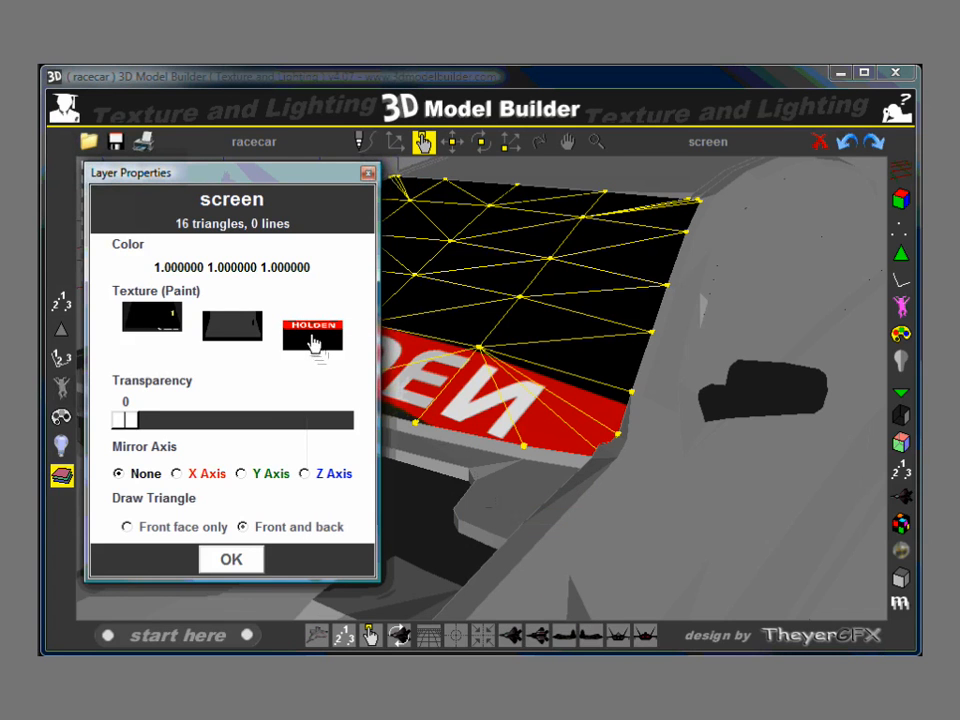
right_click(312, 330)
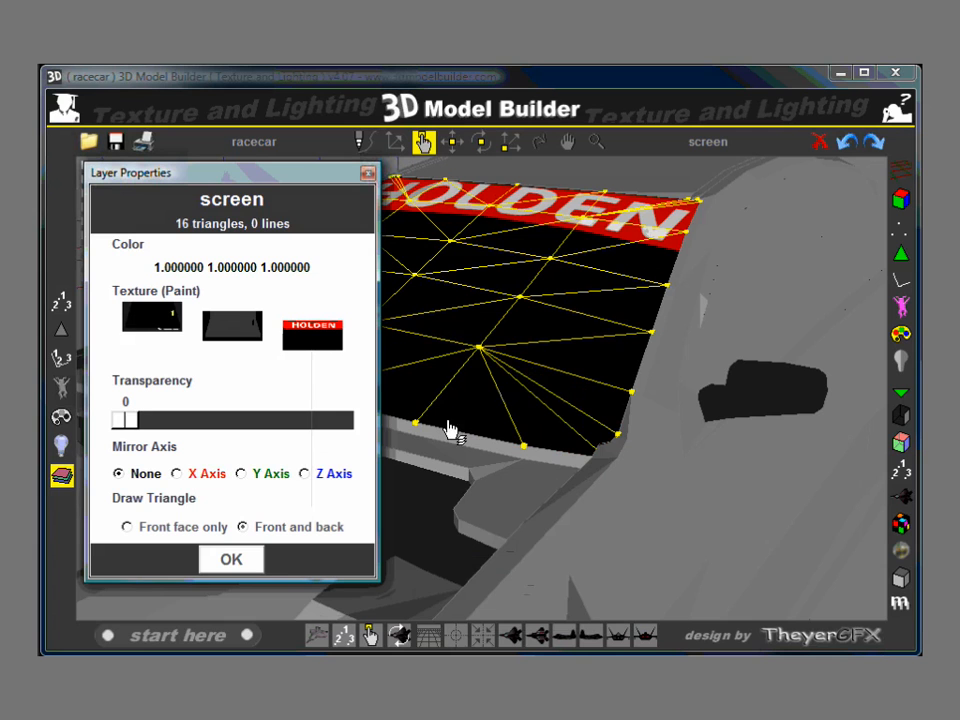
mouse_move(220, 180)
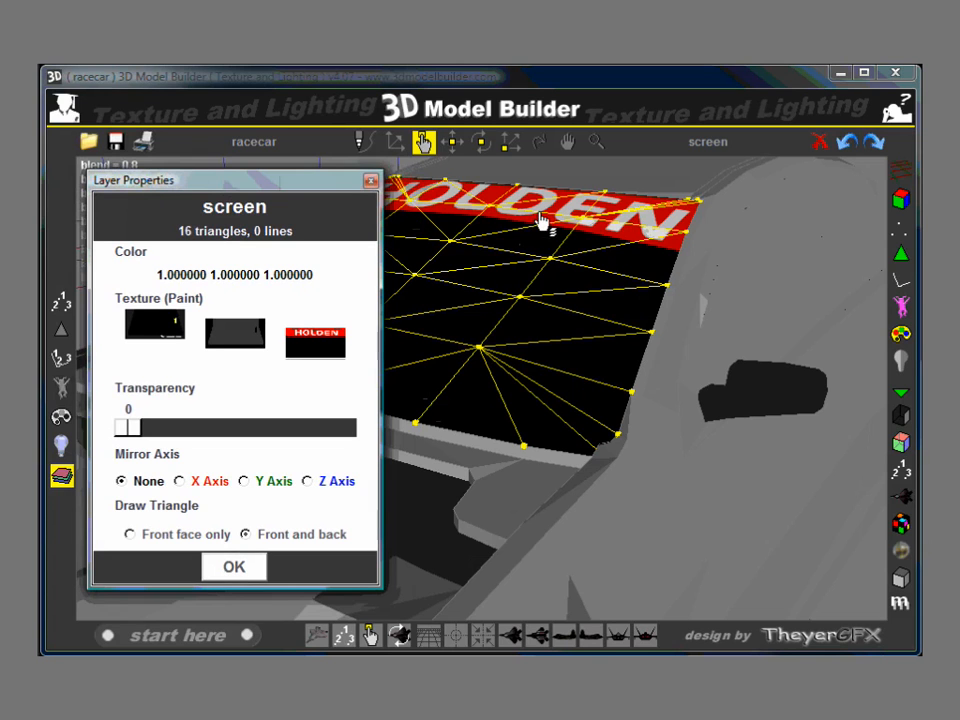
mouse_move(156, 330)
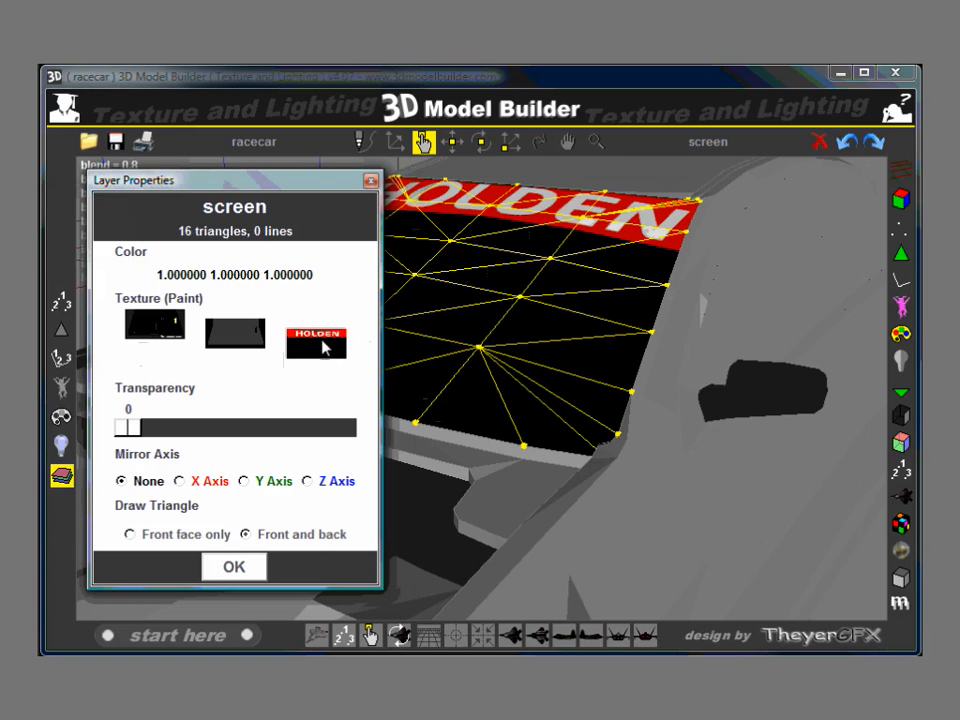
- Make the HOLDEN texture's background colour invisible so the decals beneath show
right_click(316, 344)
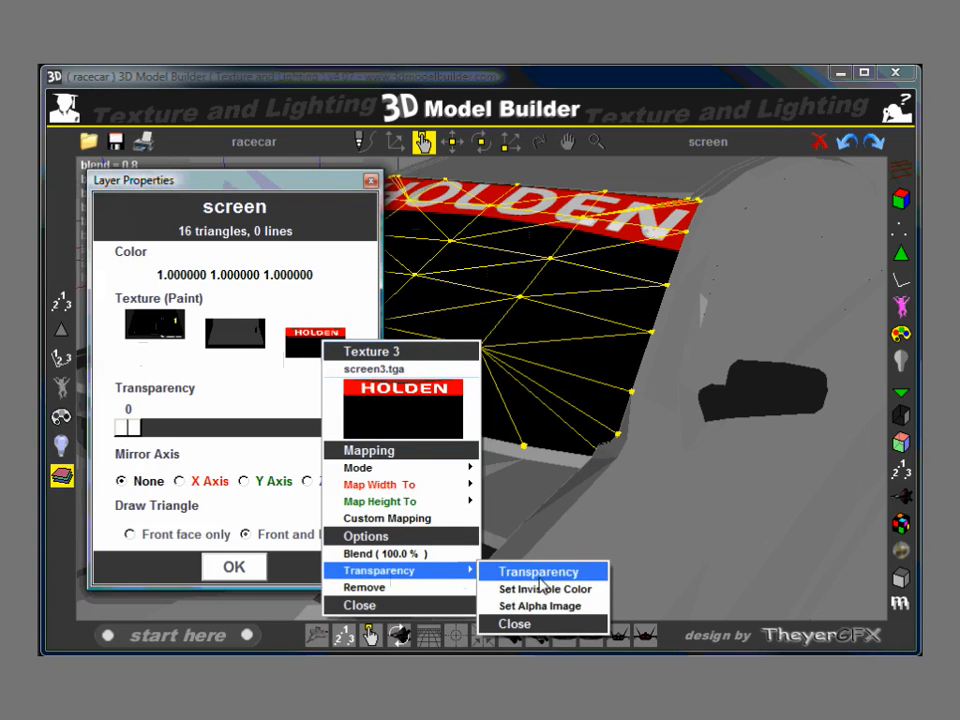
mouse_move(544, 588)
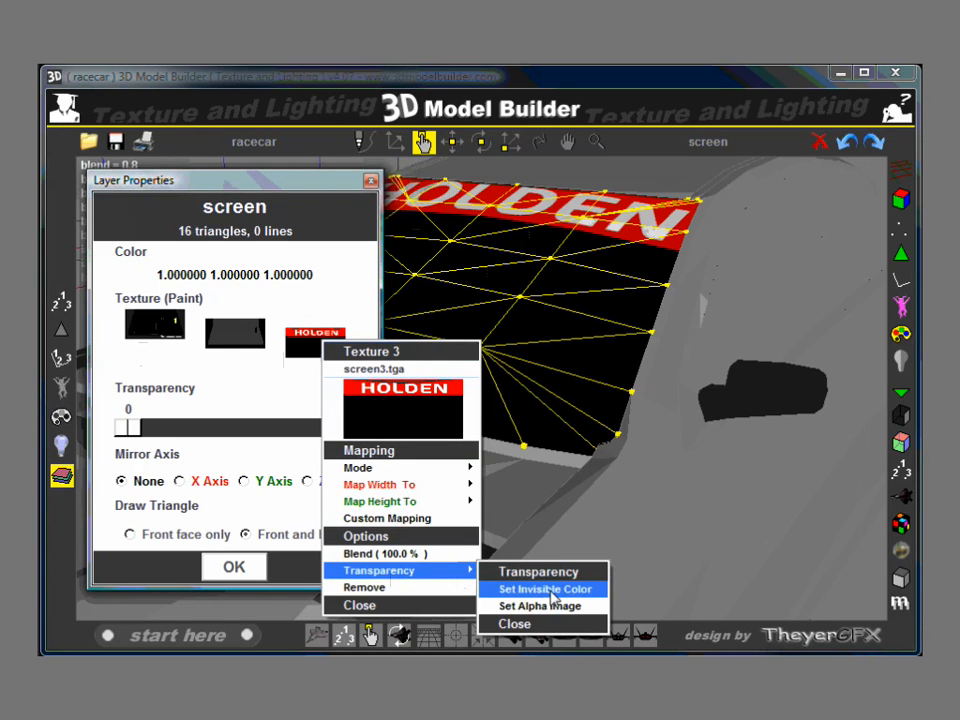
left_click(544, 588)
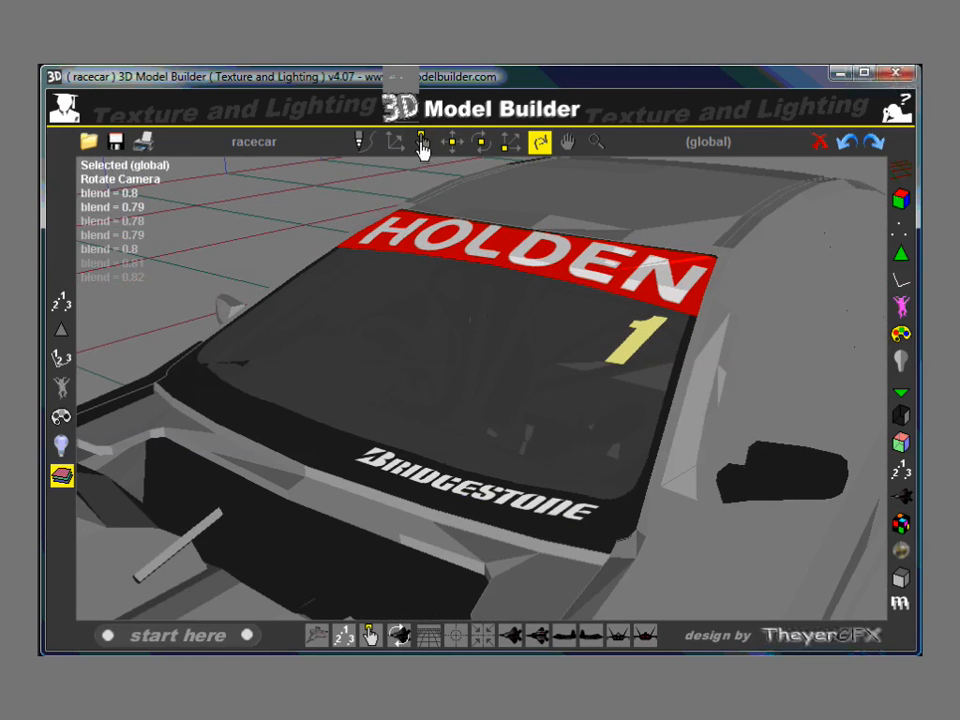
- Switch to Pick / Select Objects to reopen the windscreen's layer properties
left_click(420, 142)
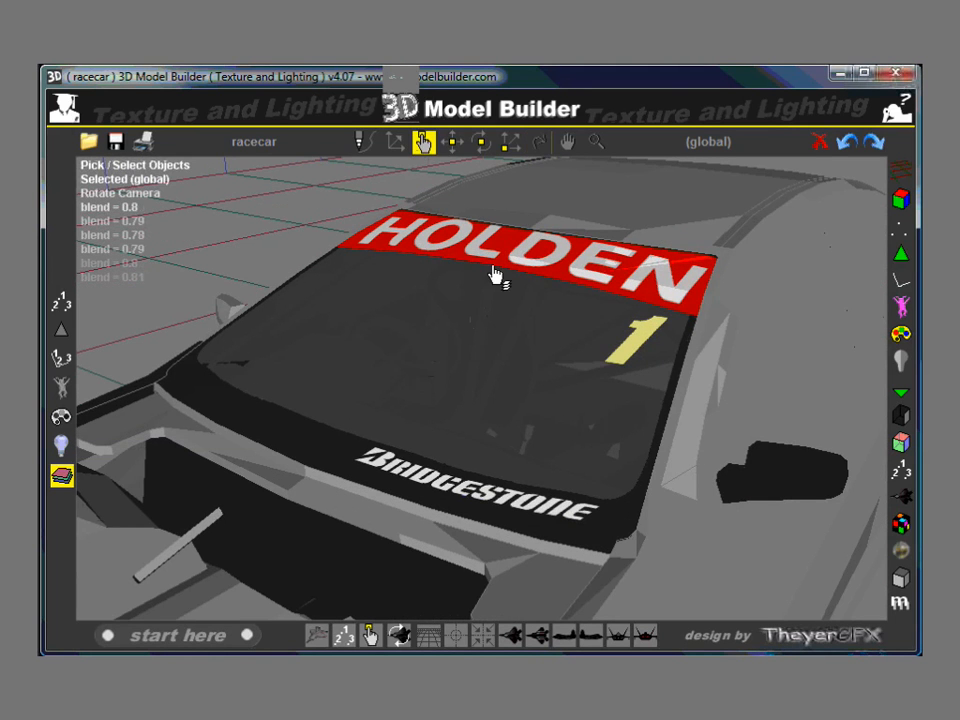
mouse_move(470, 360)
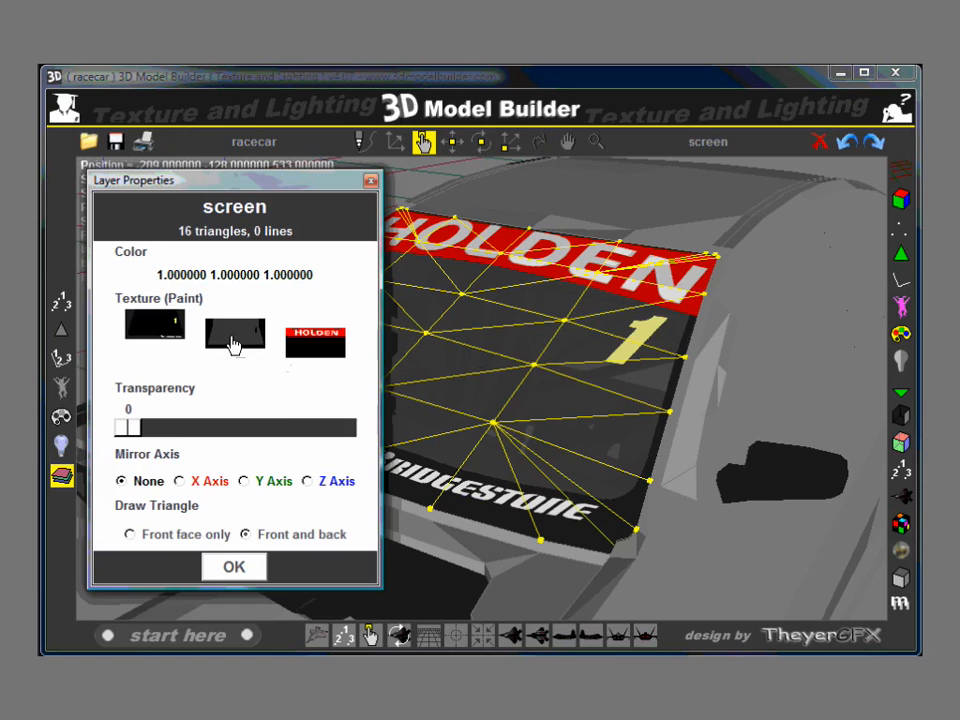
- Lower Texture 2's blending factor from 80 to 50
right_click(236, 336)
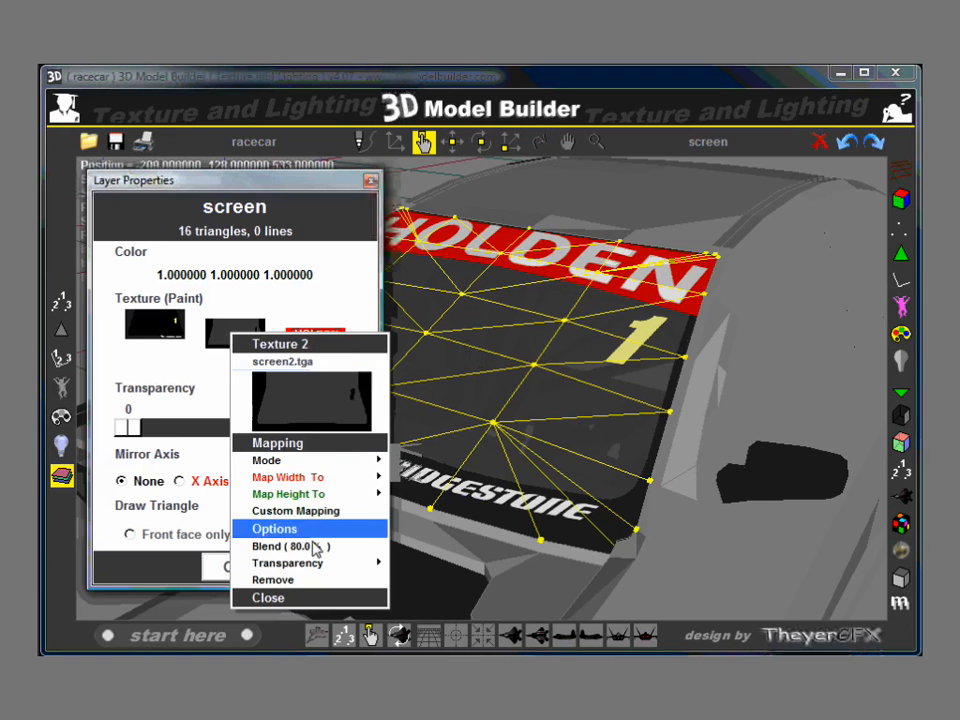
left_click(288, 548)
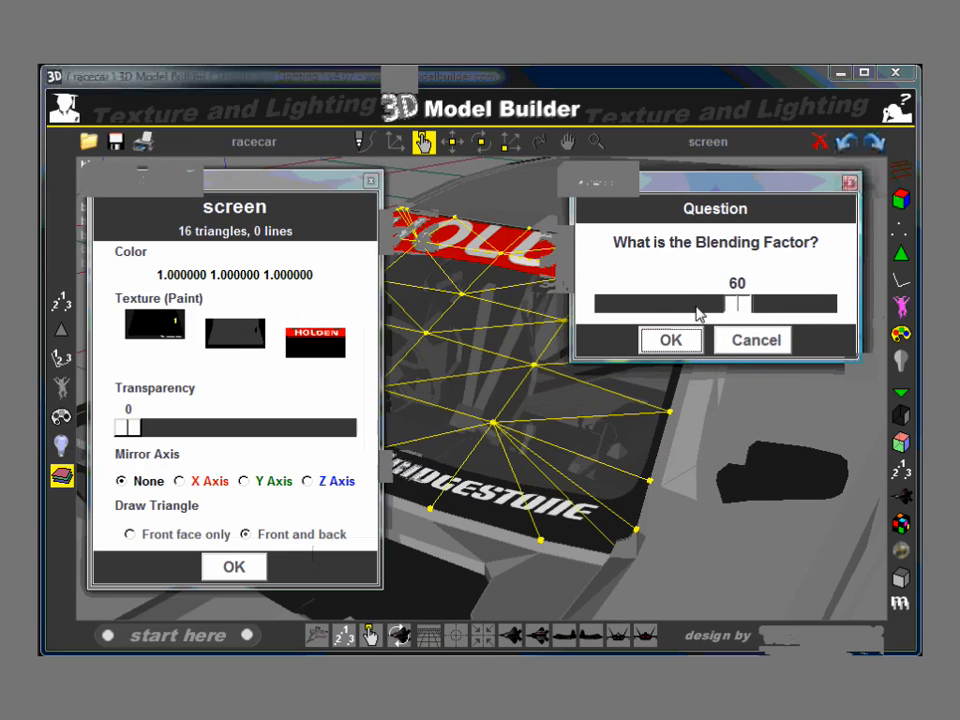
left_click_drag(738, 304, 656, 304)
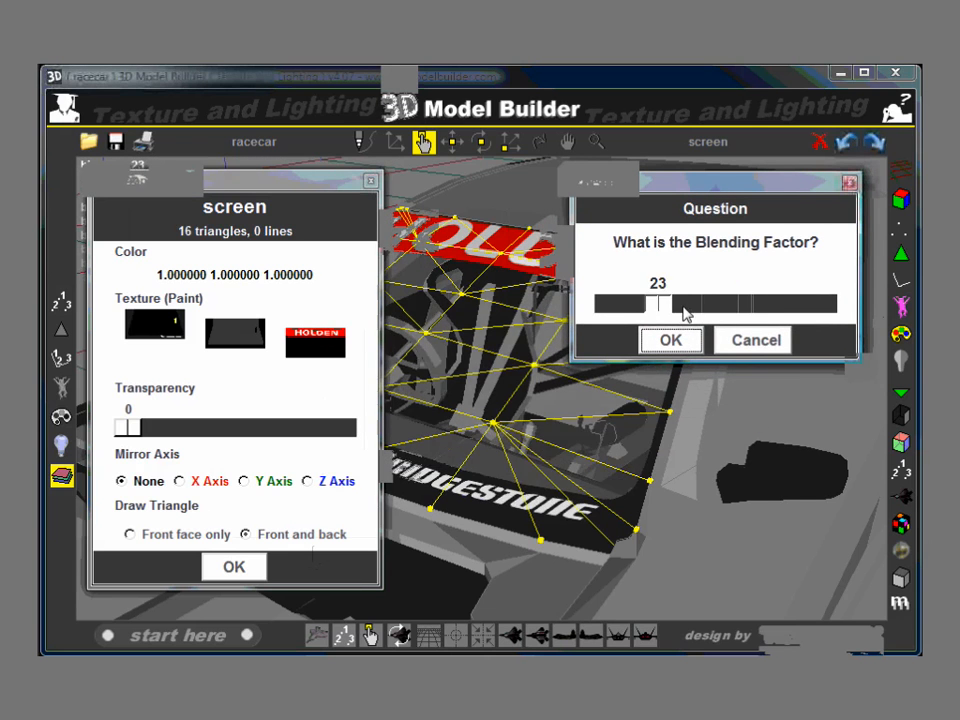
left_click_drag(656, 304, 728, 304)
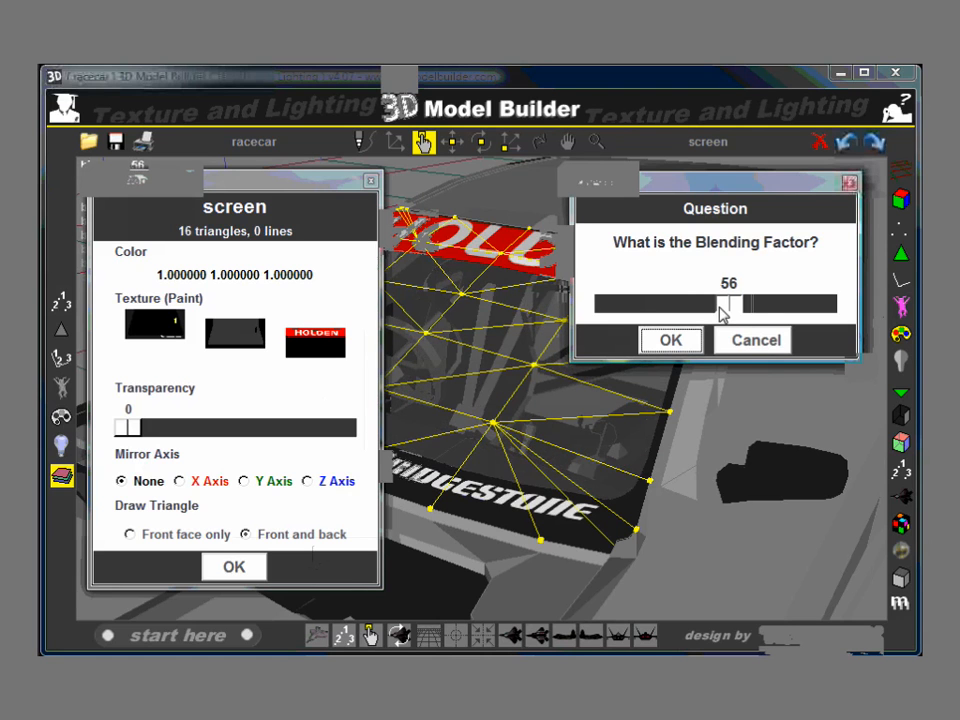
left_click_drag(730, 304, 704, 304)
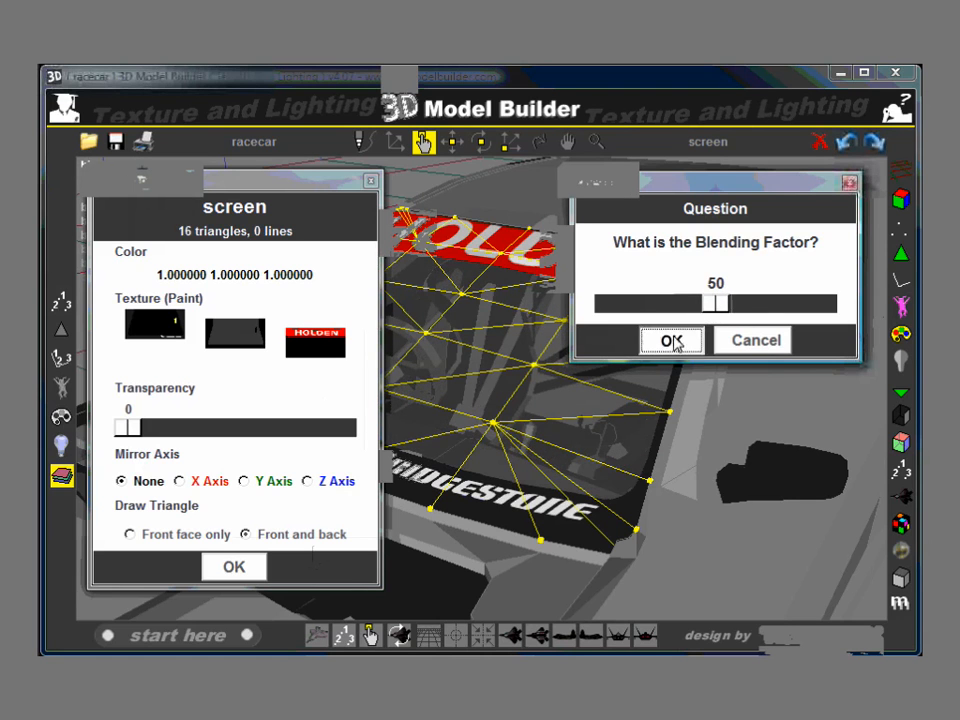
left_click(670, 340)
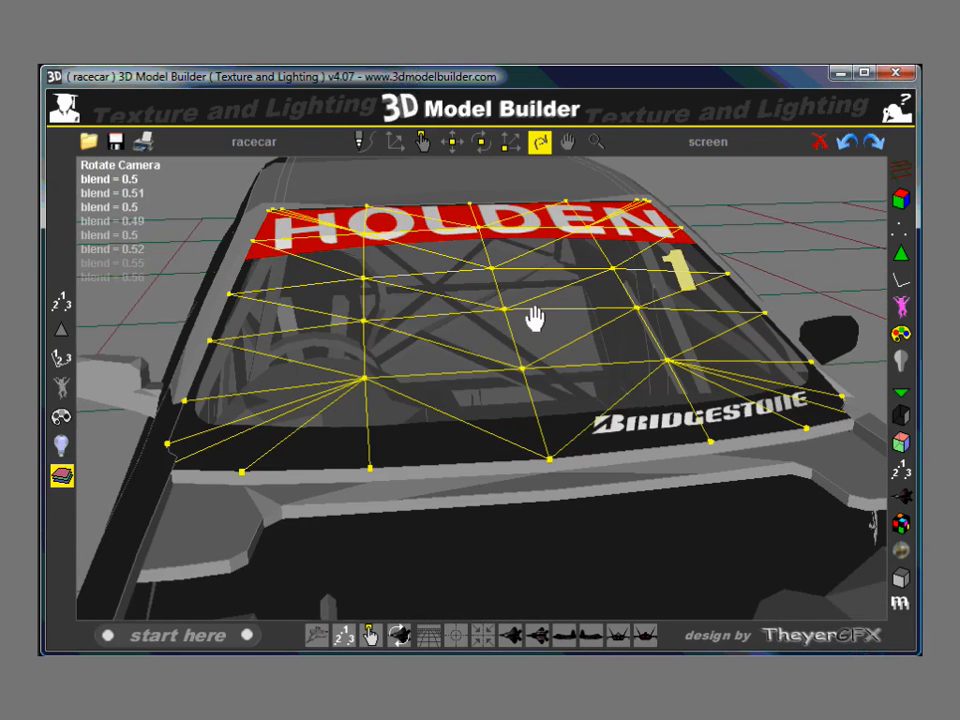
- Orbit the car to inspect the finished blended windscreen
left_click_drag(540, 320, 470, 304)
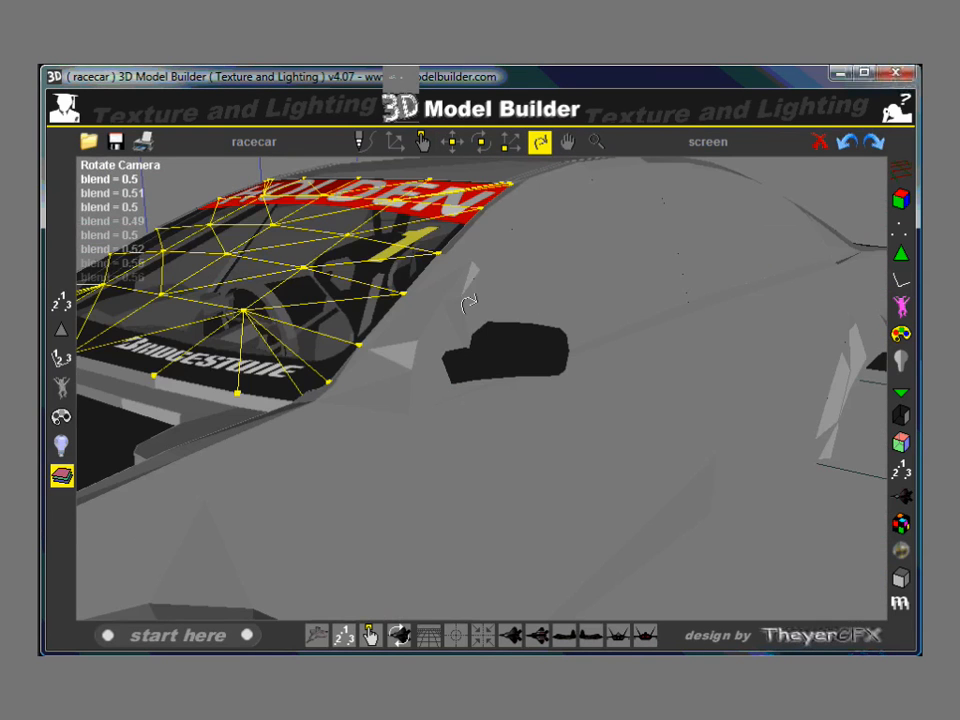